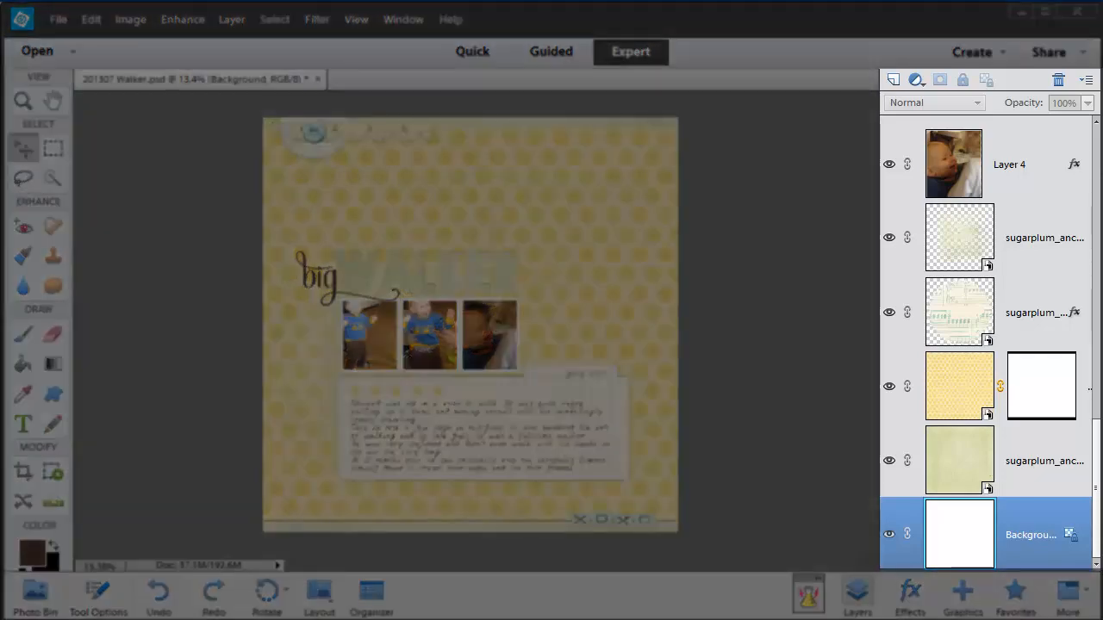
mouse_move(870, 100)
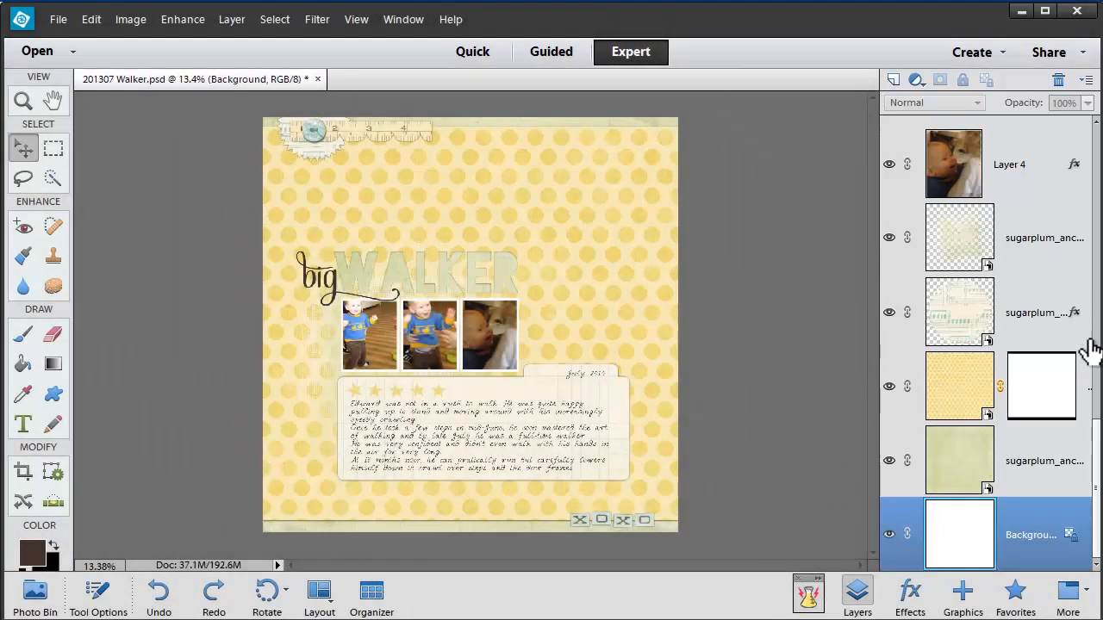
Inspect the clipped paper, journaling text and journaling note card layers
scroll("up", 3)
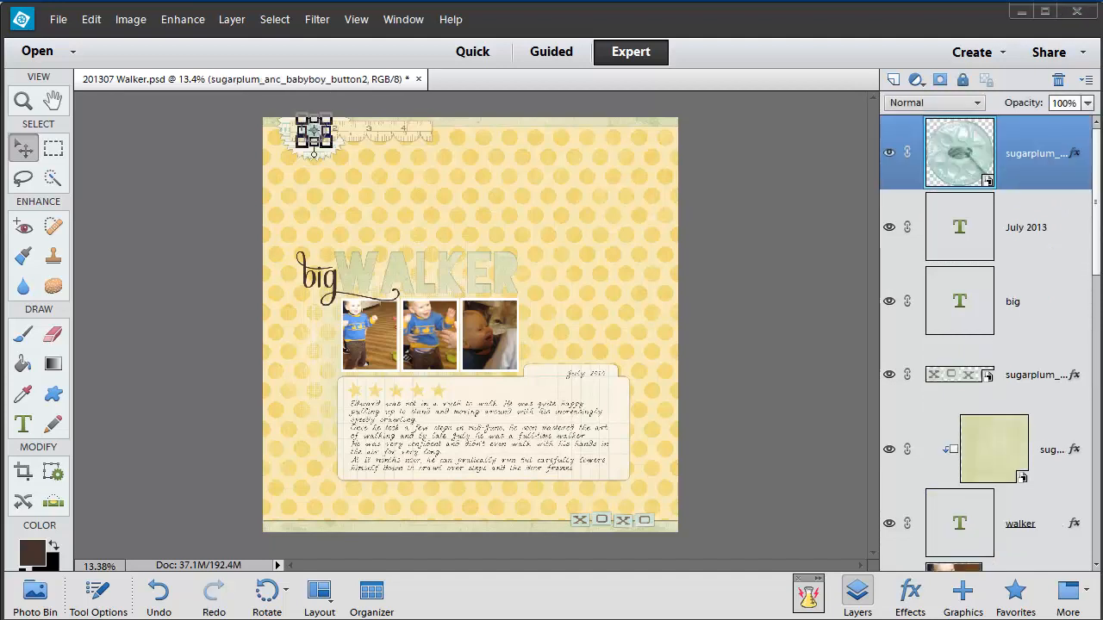
mouse_move(991, 237)
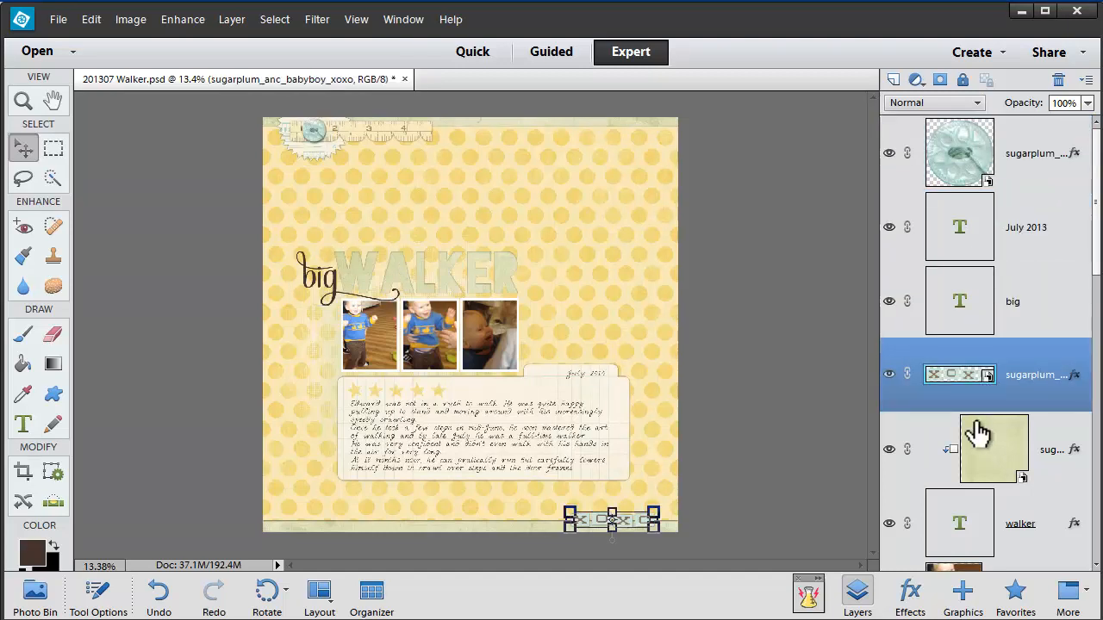
left_click(1021, 523)
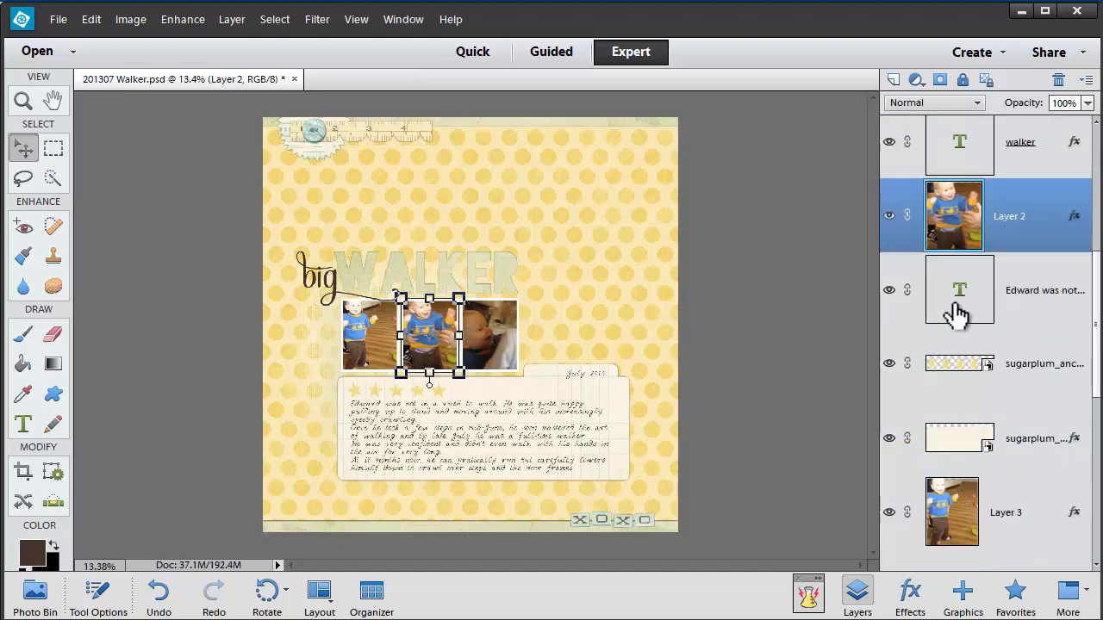
left_click(959, 290)
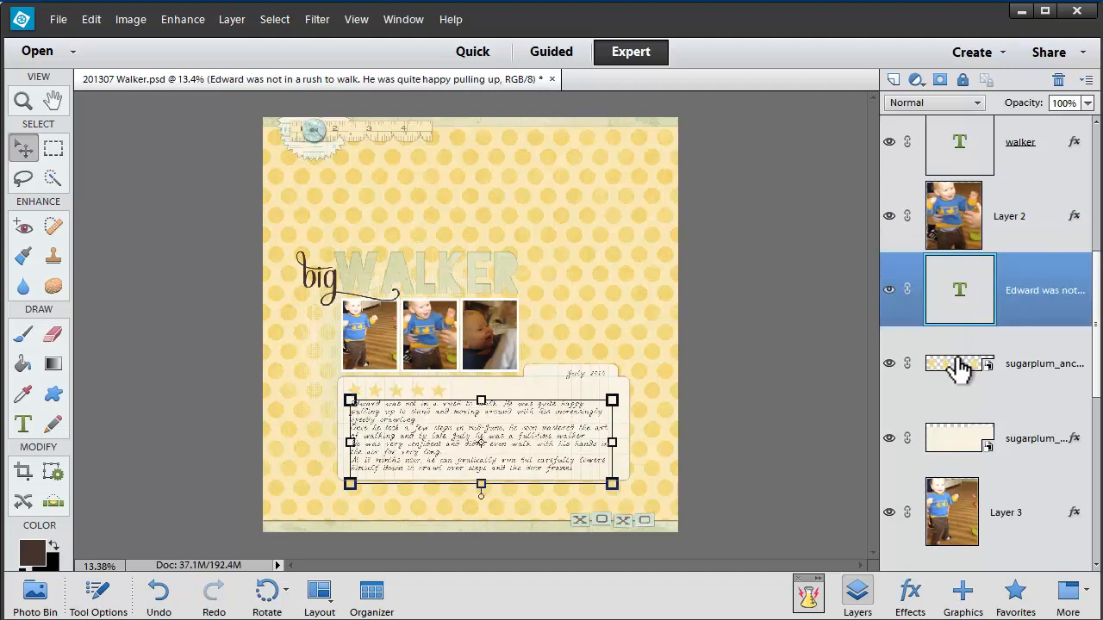
mouse_move(959, 363)
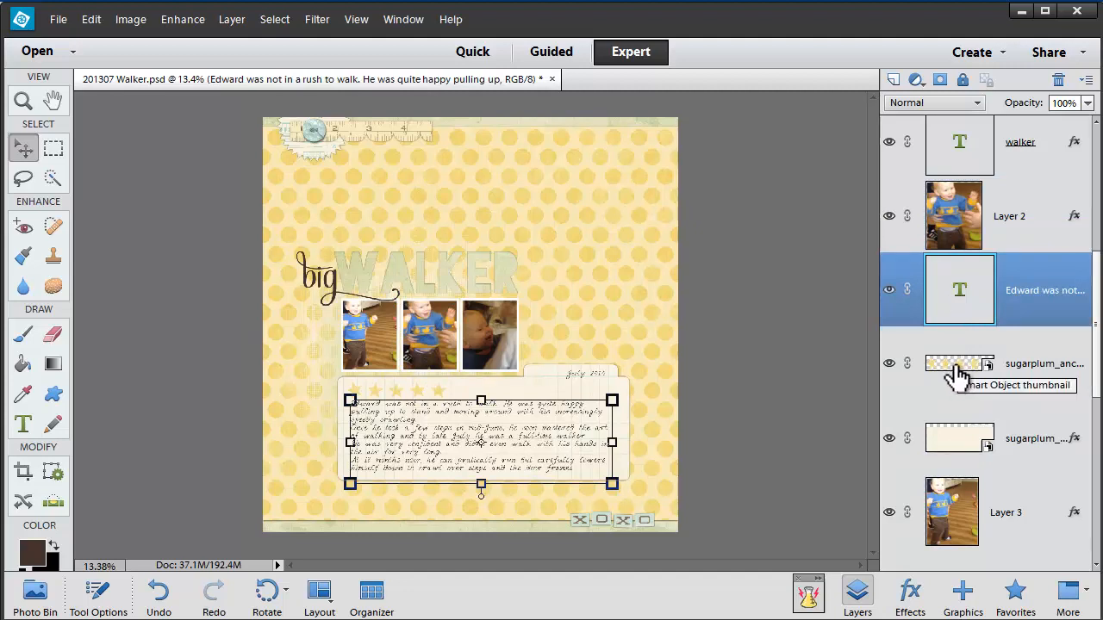
left_click(960, 438)
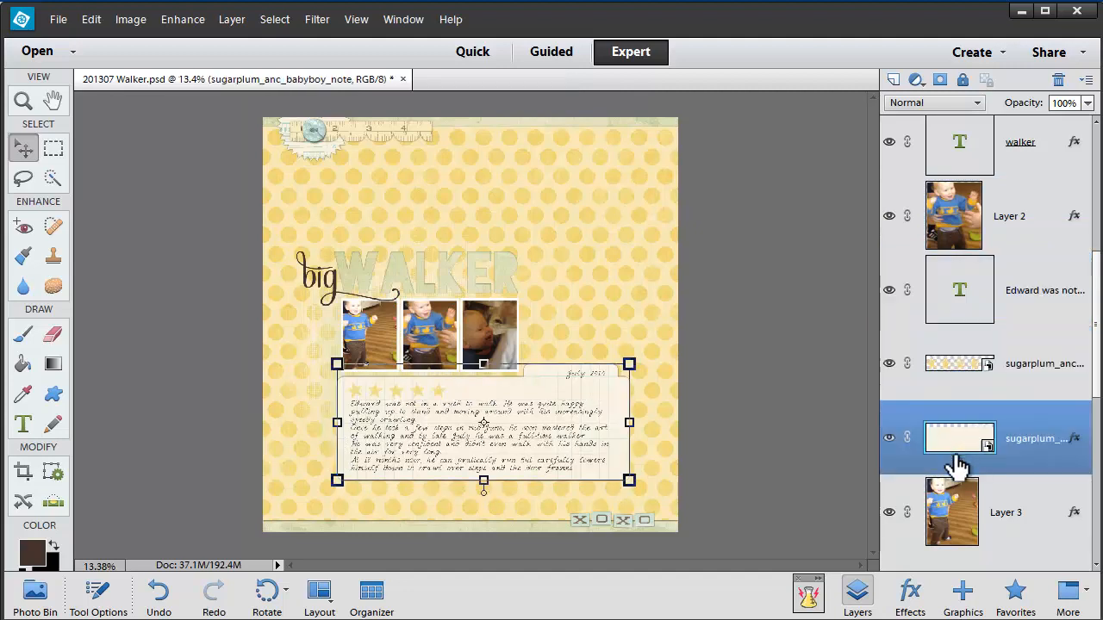
left_click(951, 512)
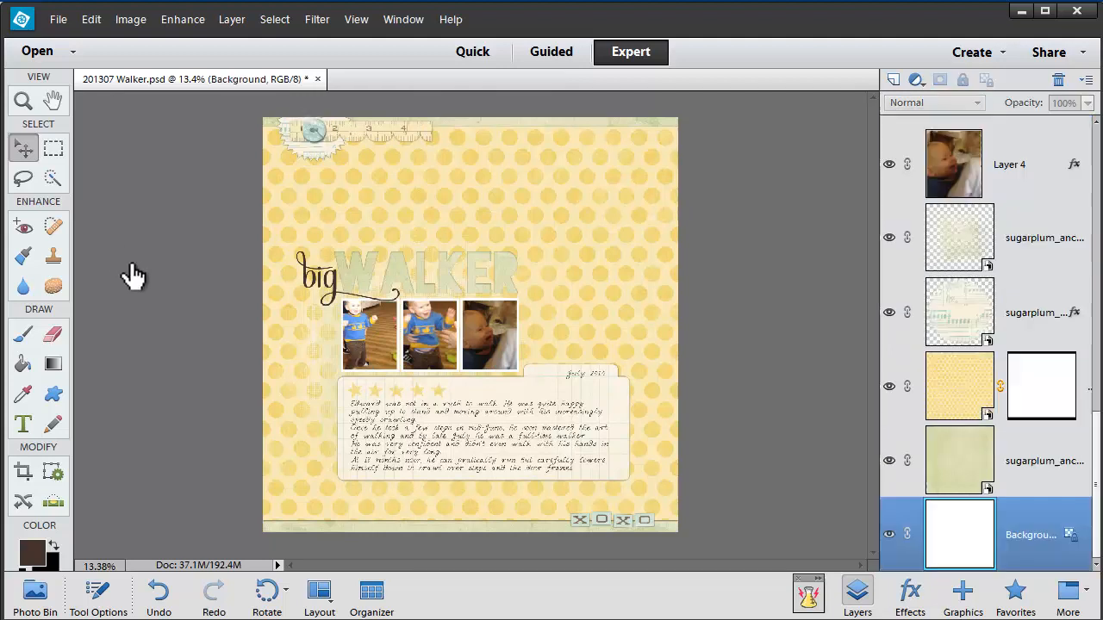
mouse_move(140, 361)
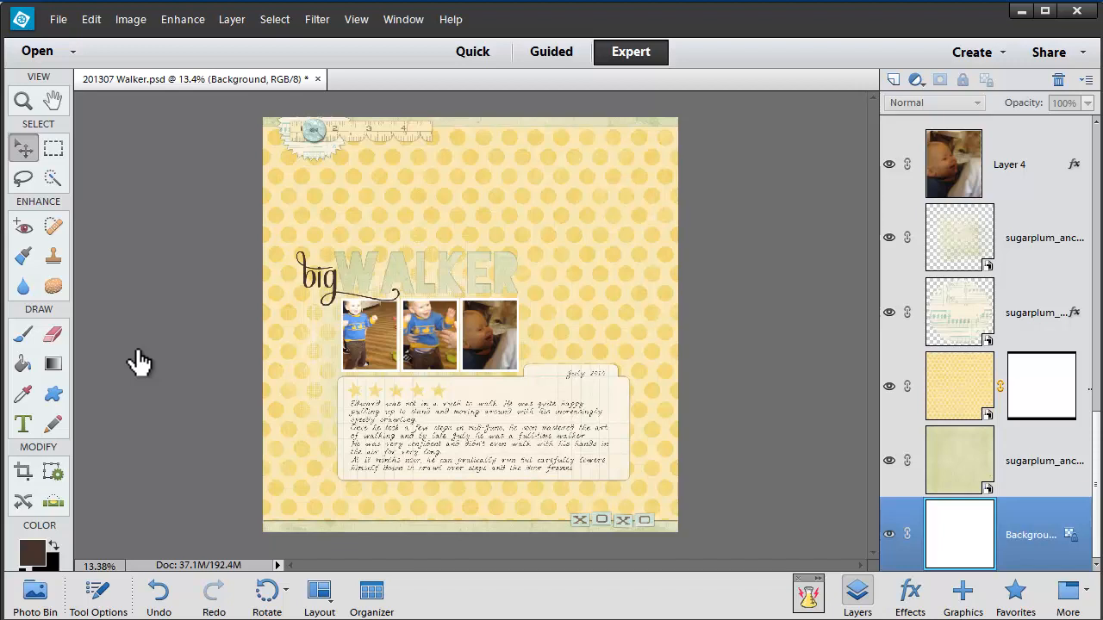
mouse_move(358, 99)
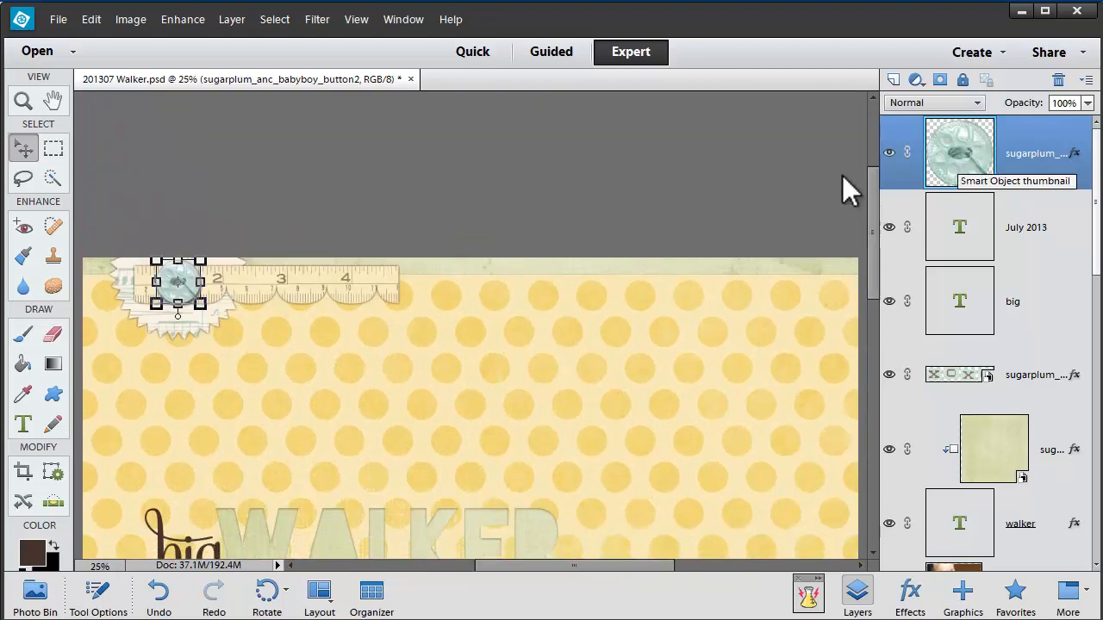
mouse_move(840, 189)
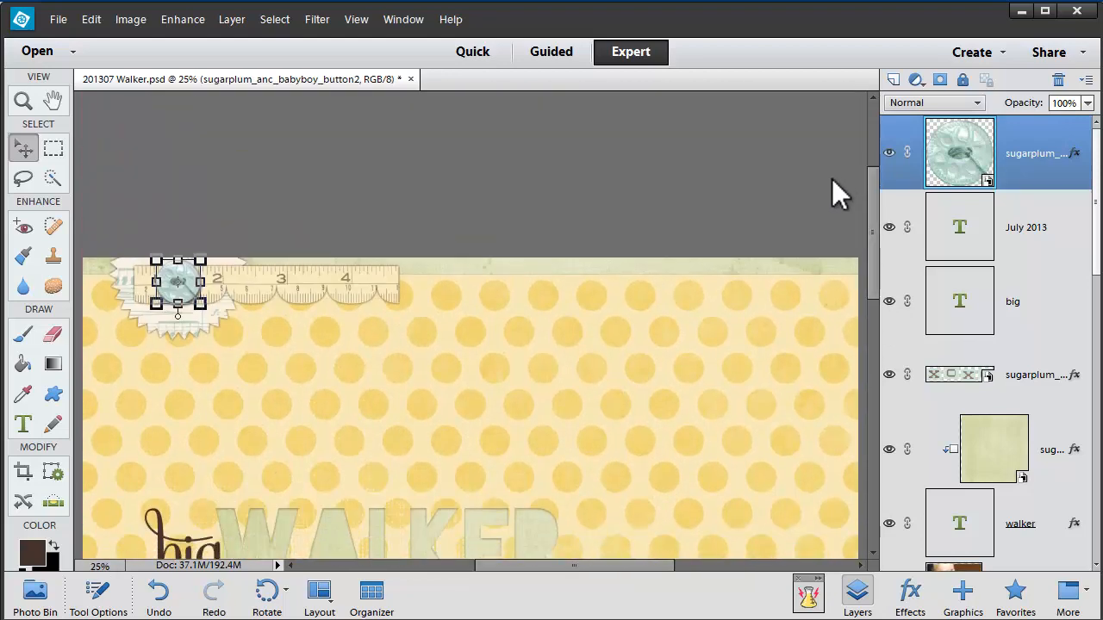
mouse_move(853, 190)
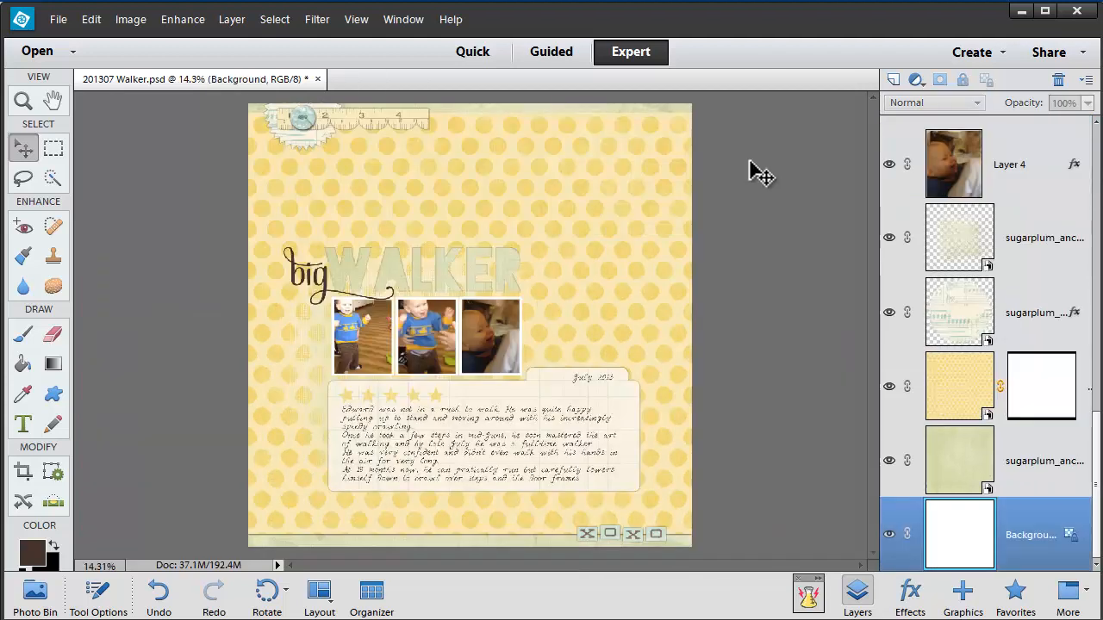
mouse_move(681, 121)
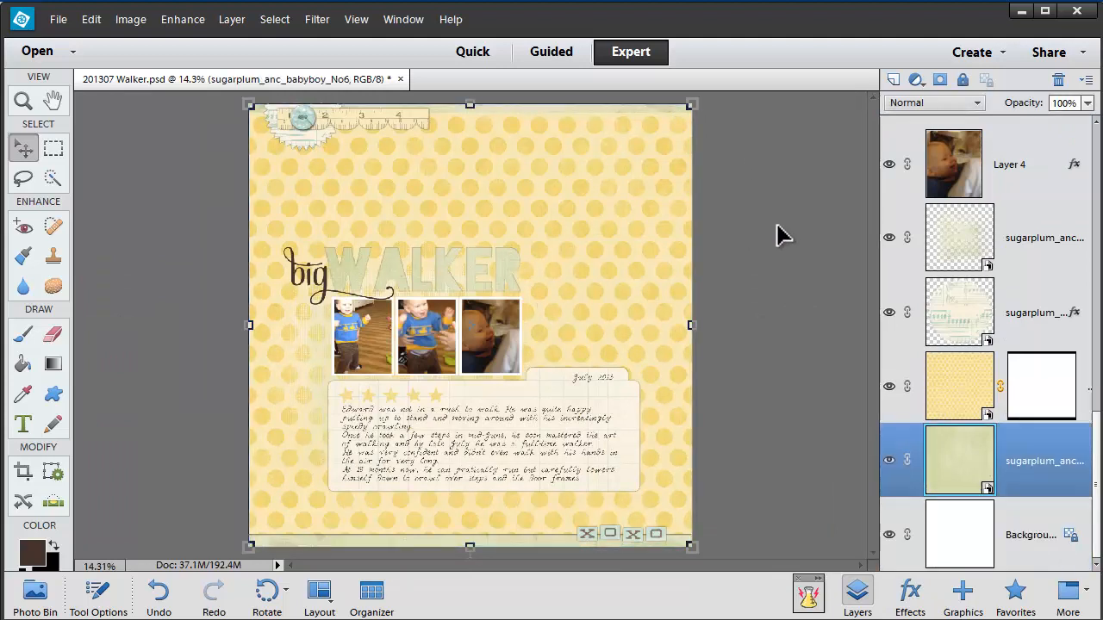
mouse_move(767, 254)
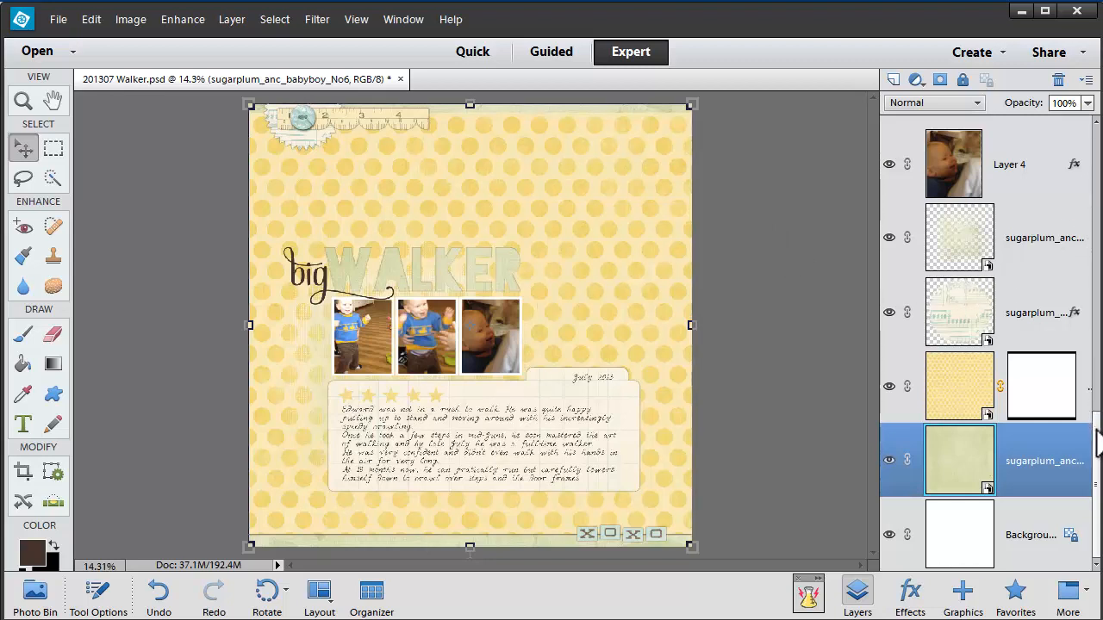
mouse_move(1057, 484)
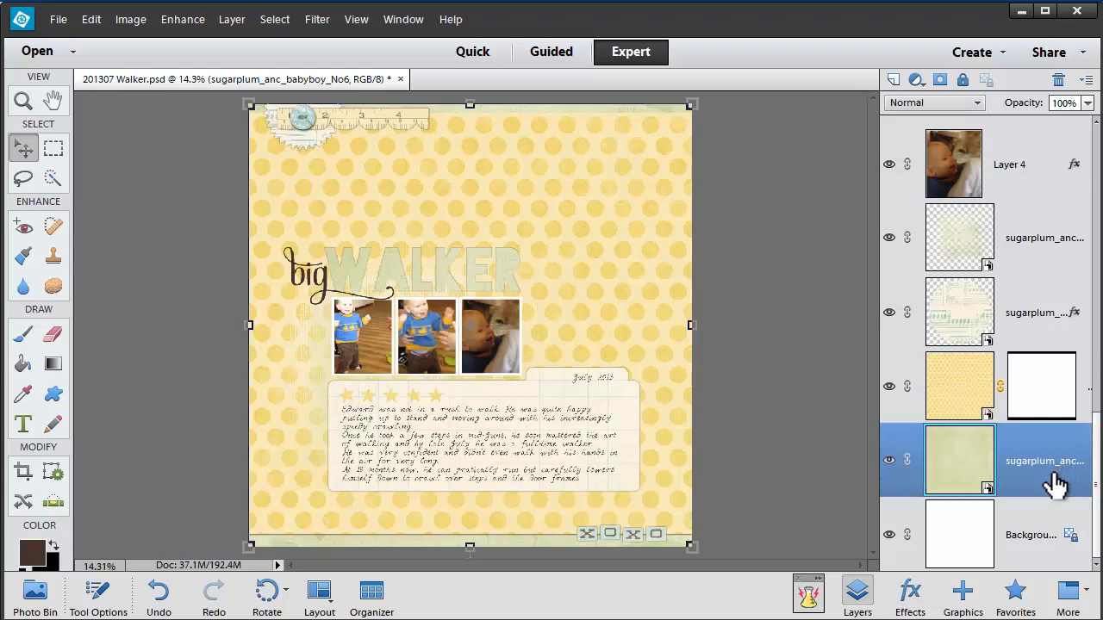
Reorder the polka-dot and green paper layers, then select the blue button embellishment layer
left_click(1032, 535)
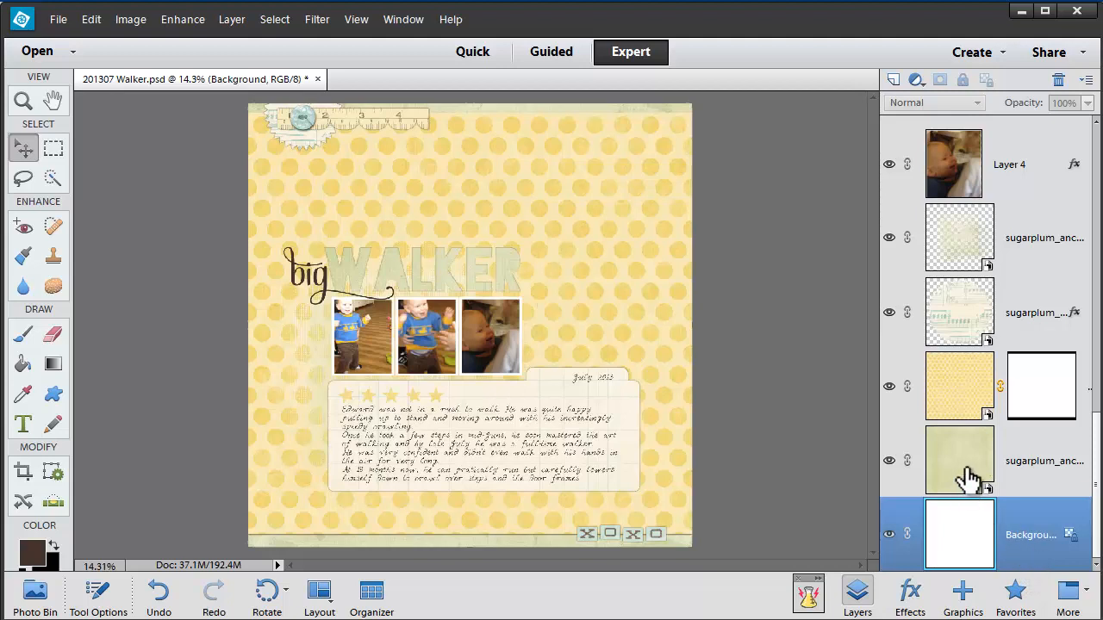
left_click(959, 459)
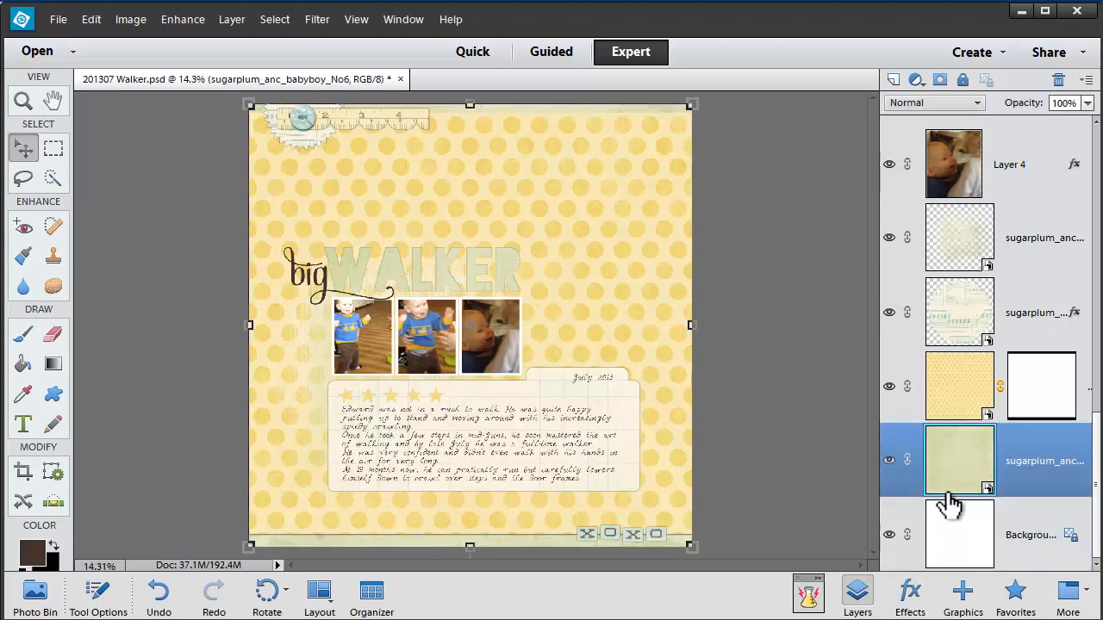
left_click(959, 385)
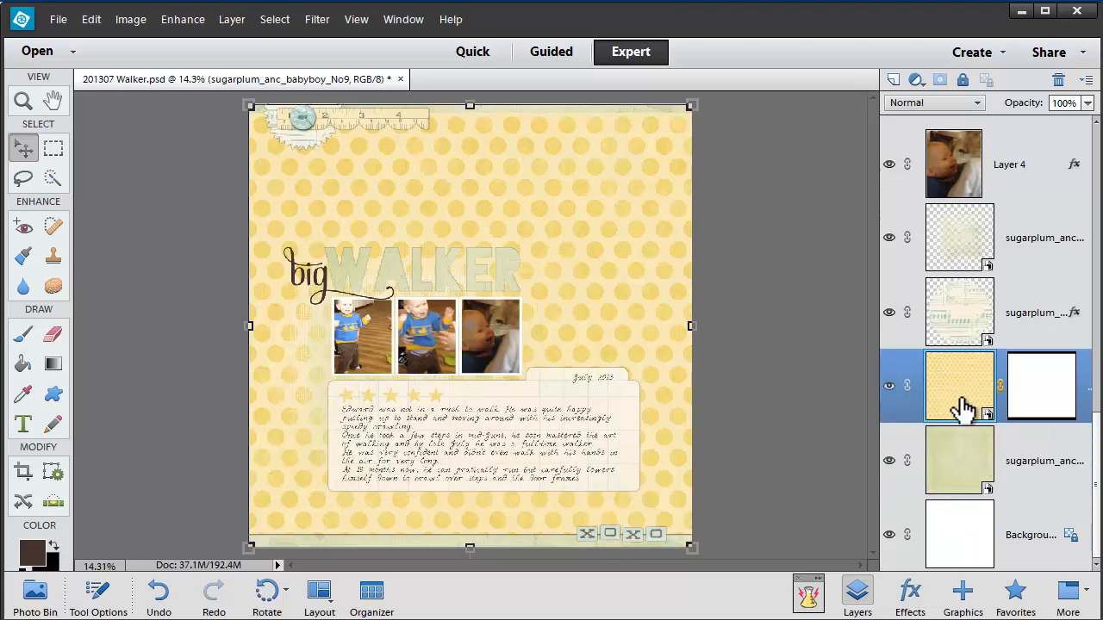
mouse_move(959, 397)
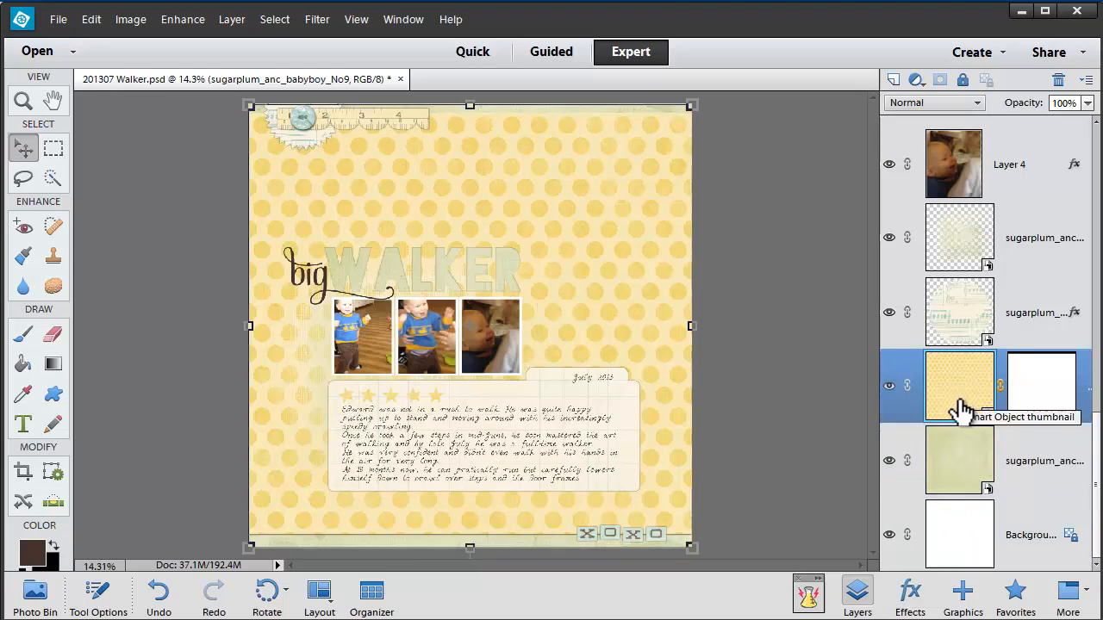
mouse_move(960, 401)
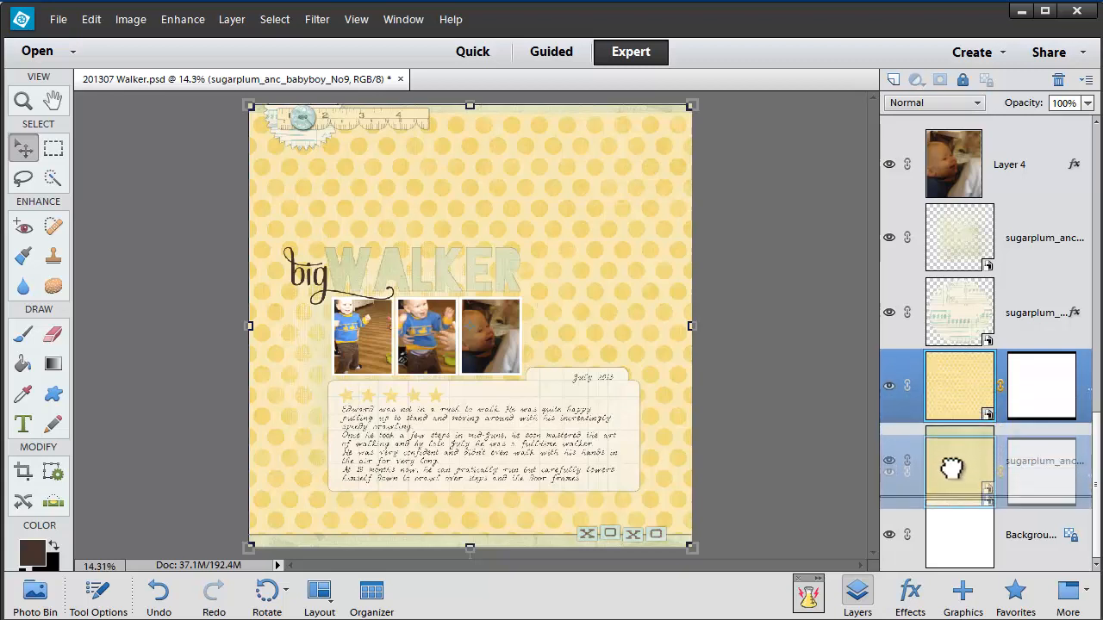
left_click(959, 466)
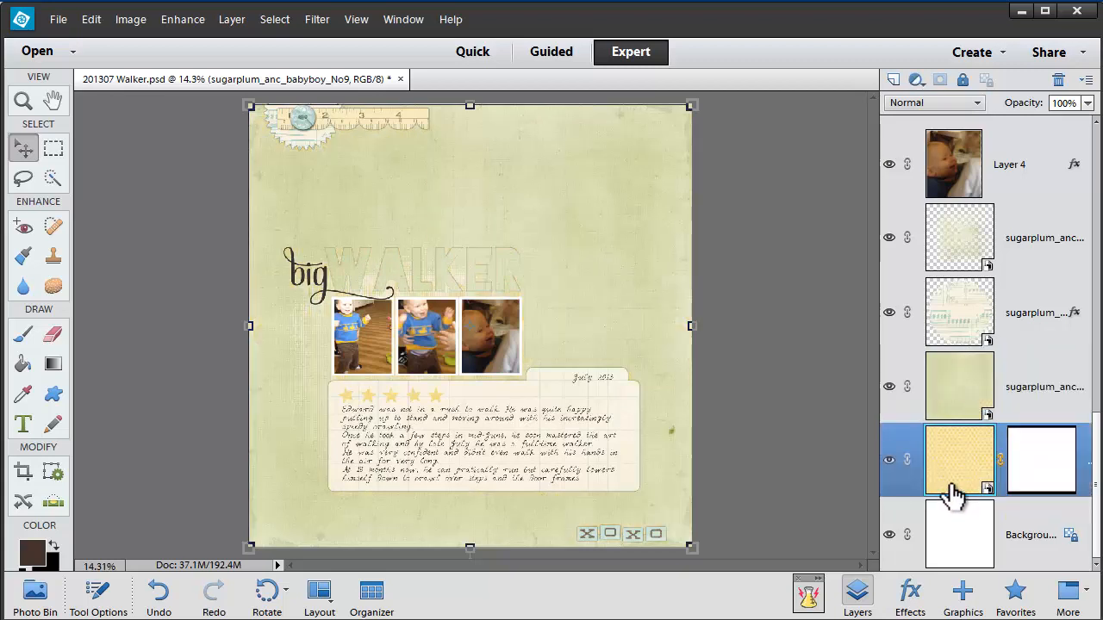
mouse_move(961, 461)
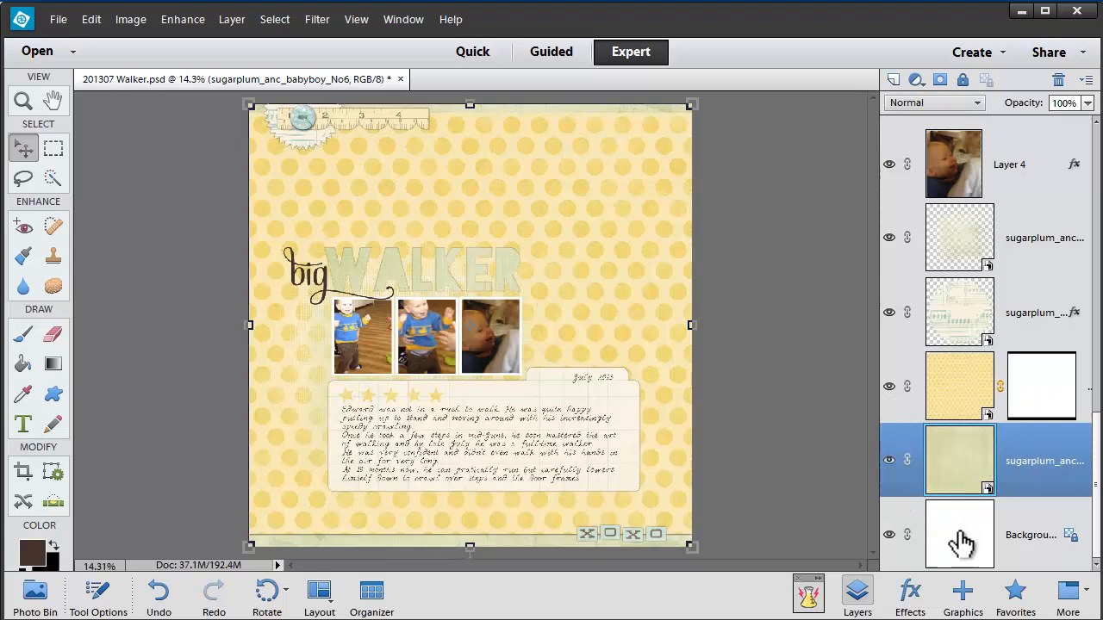
mouse_move(959, 534)
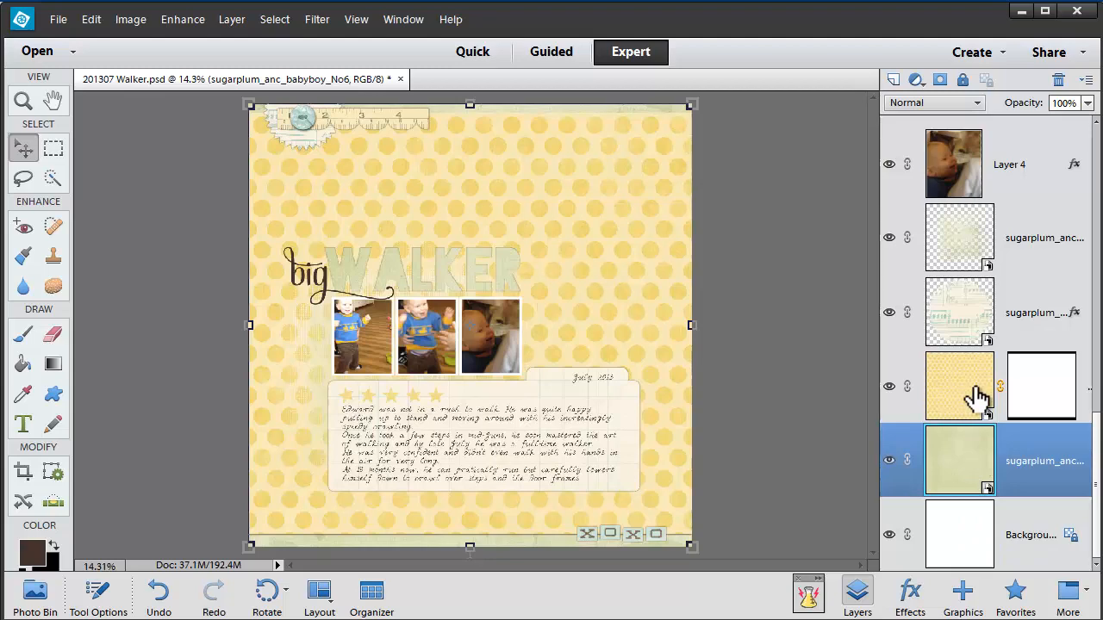
mouse_move(974, 160)
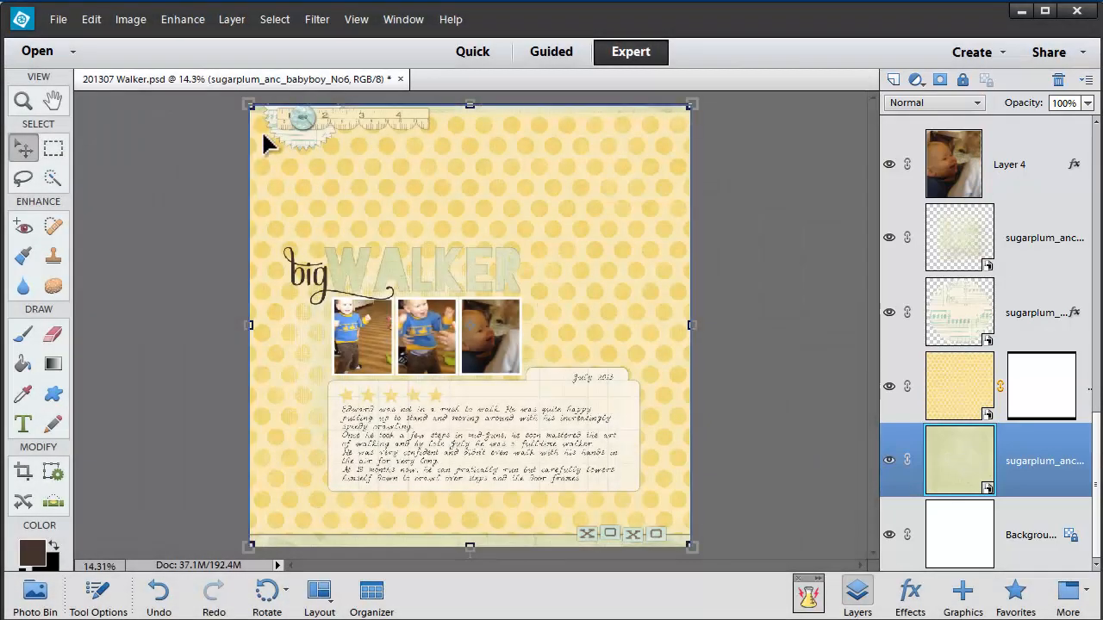
left_click(959, 154)
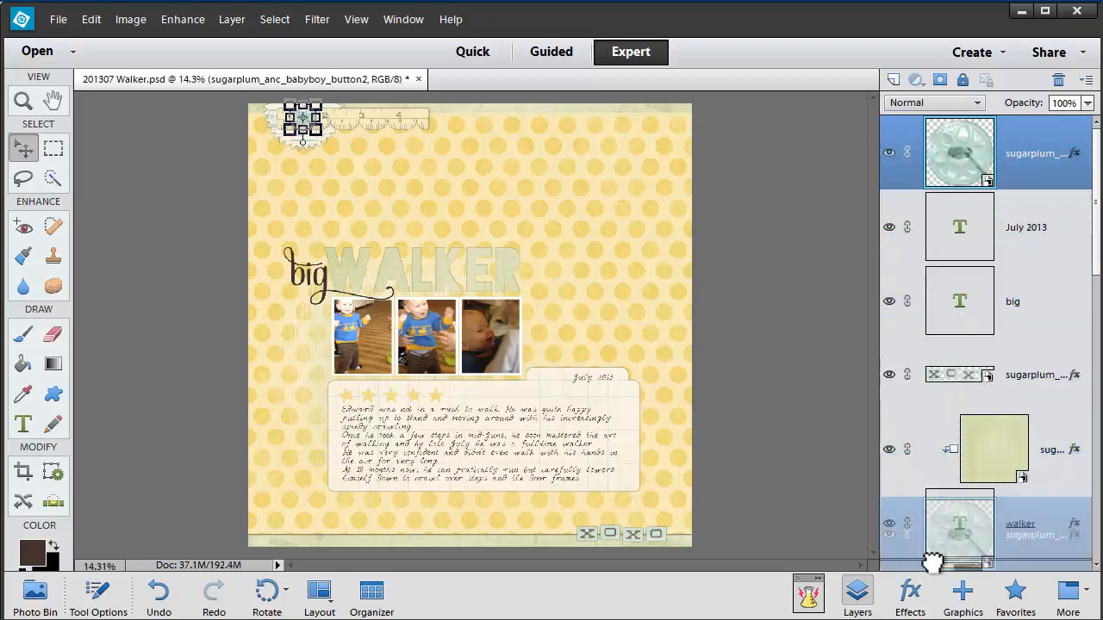
scroll("down", 3)
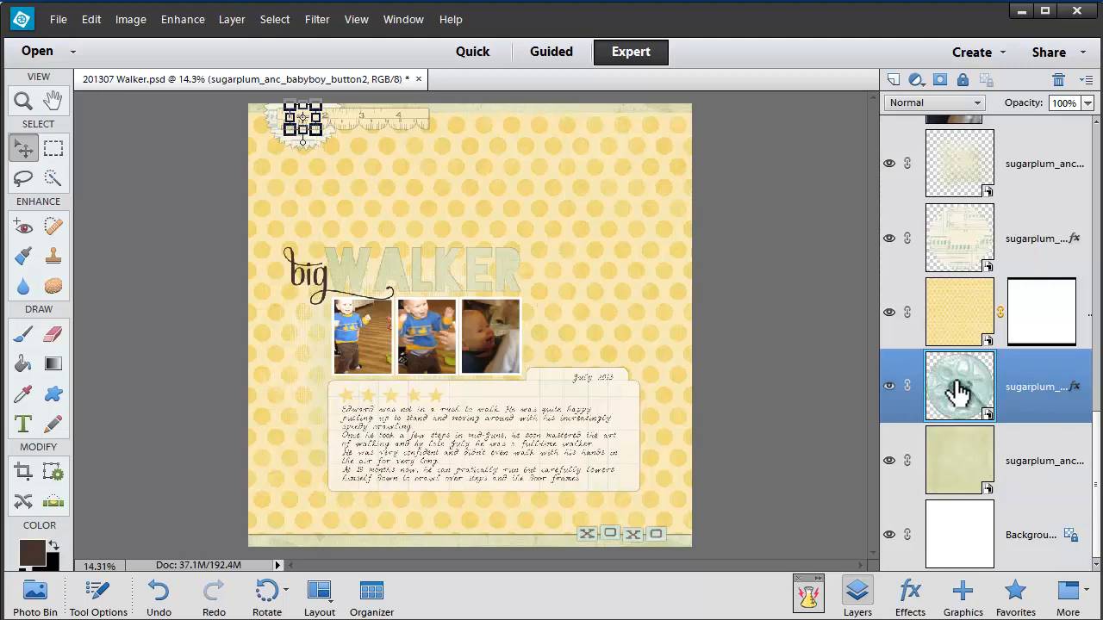
mouse_move(923, 343)
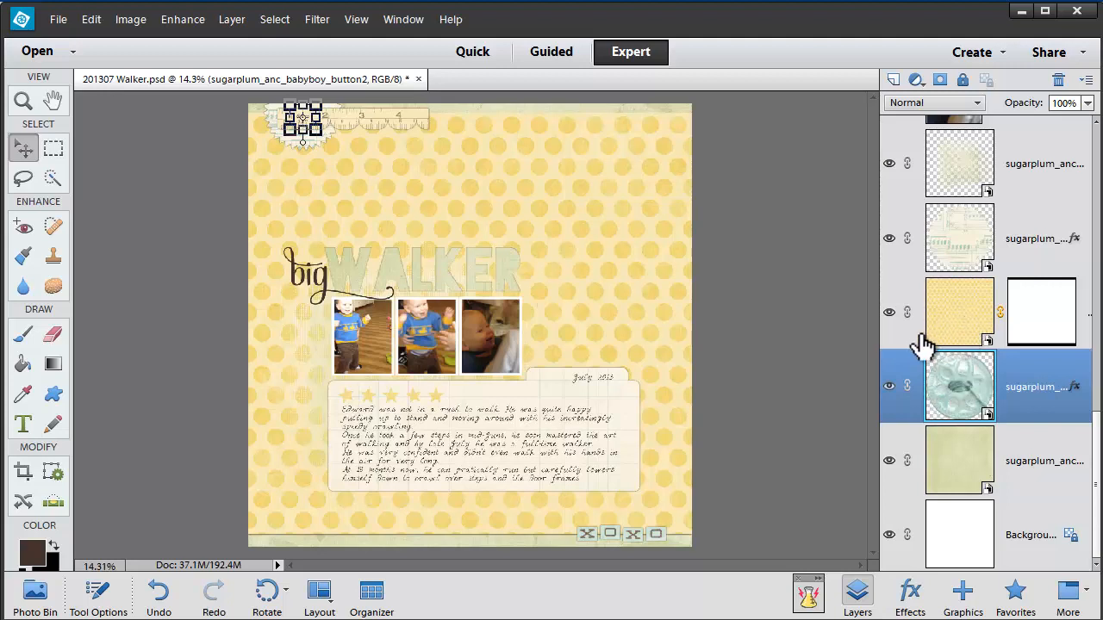
mouse_move(836, 302)
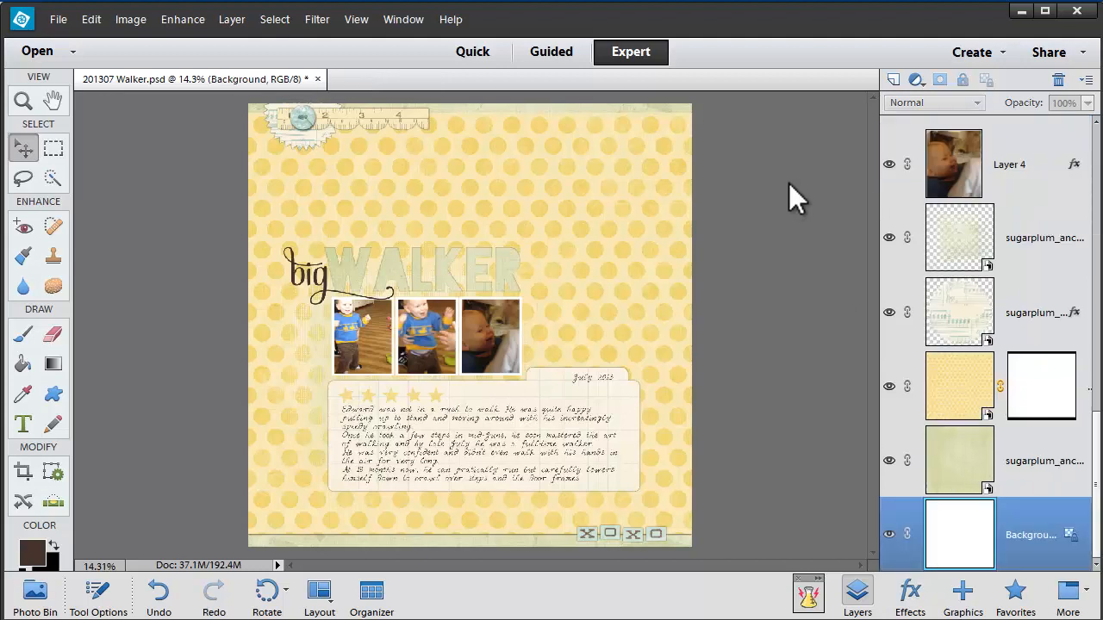
mouse_move(832, 188)
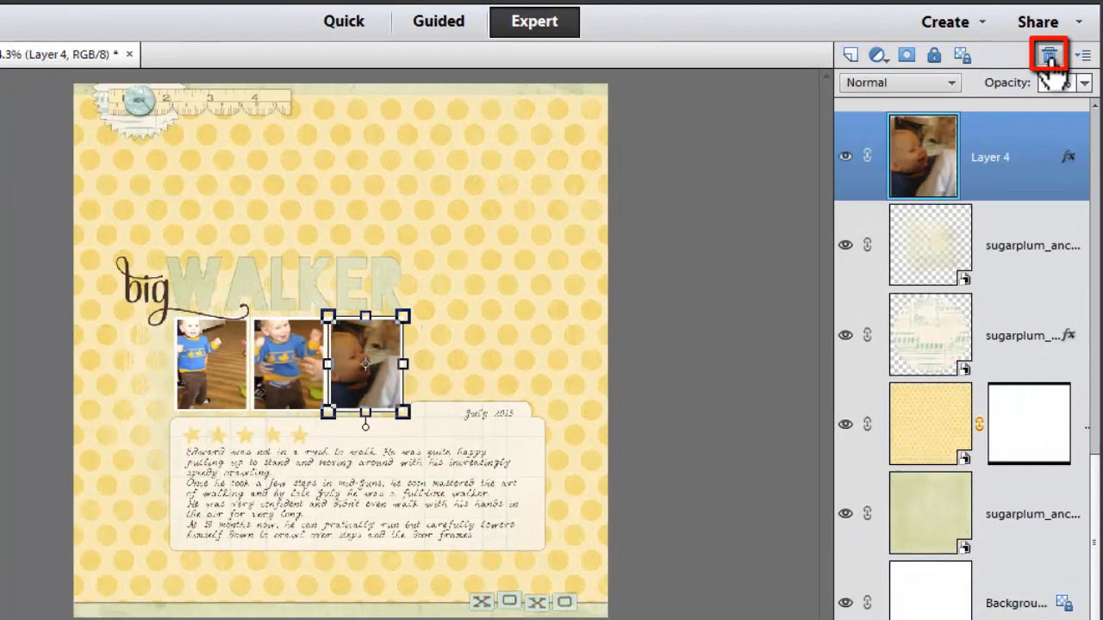
mouse_move(1049, 54)
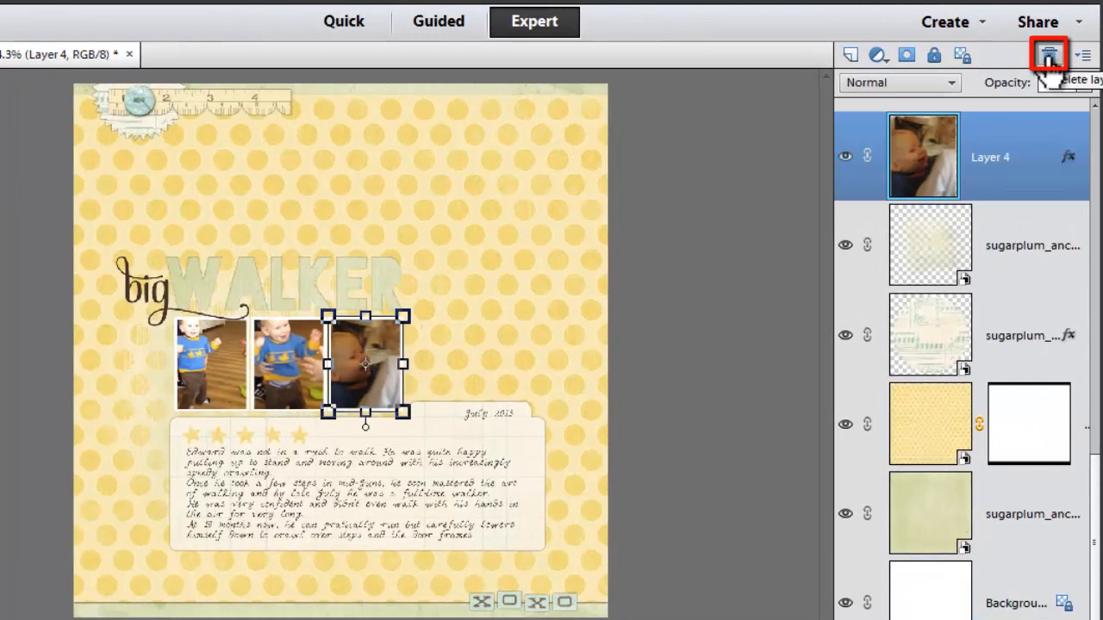
left_click(1049, 55)
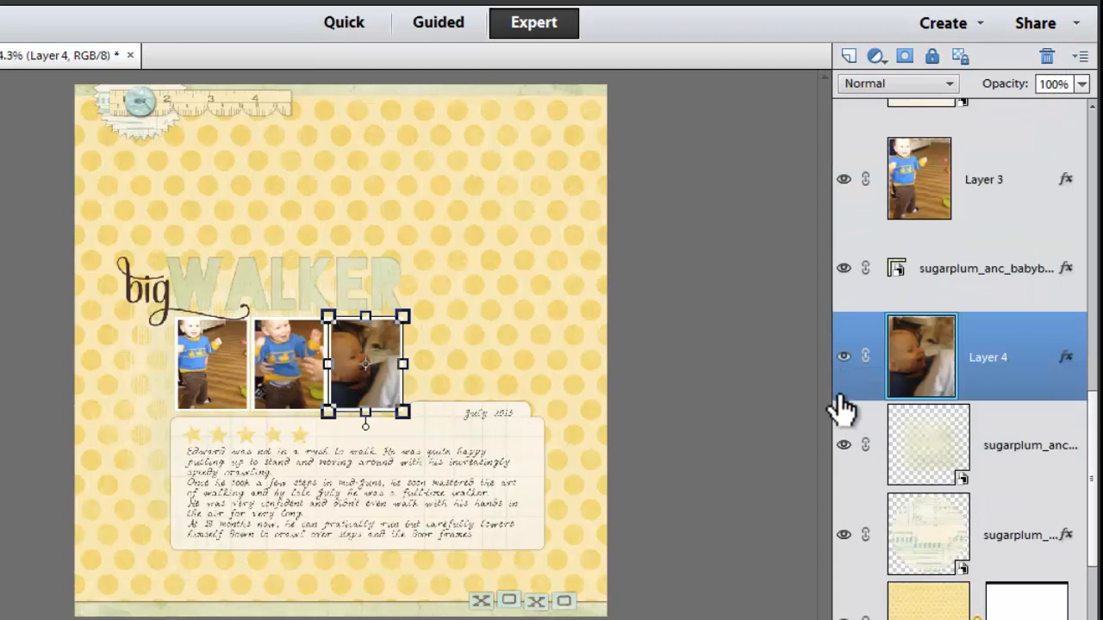
mouse_move(798, 396)
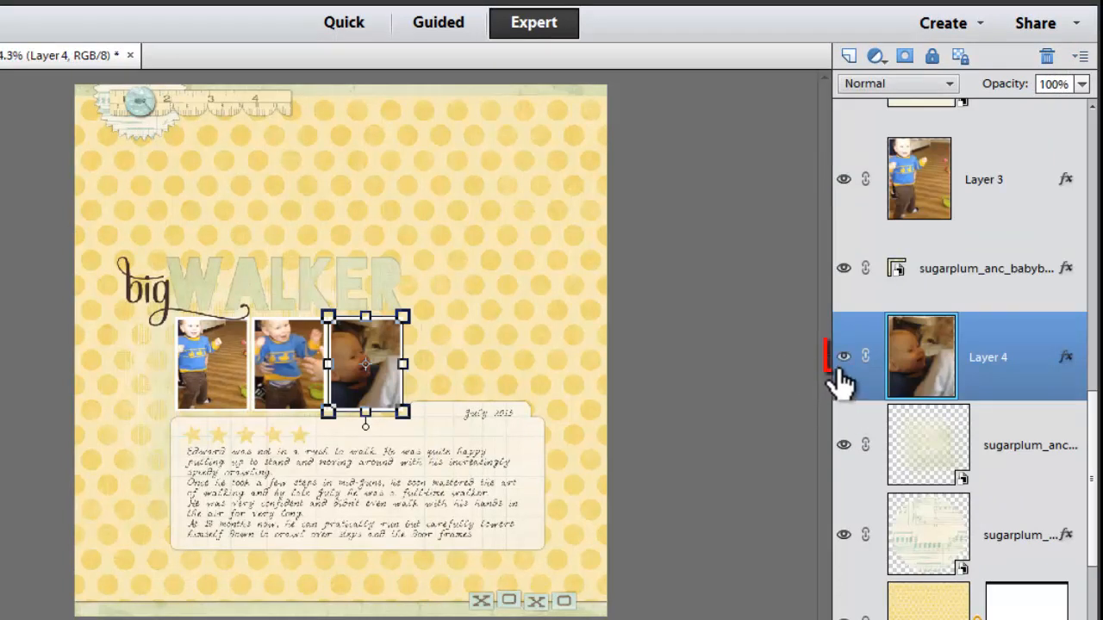
left_click(844, 357)
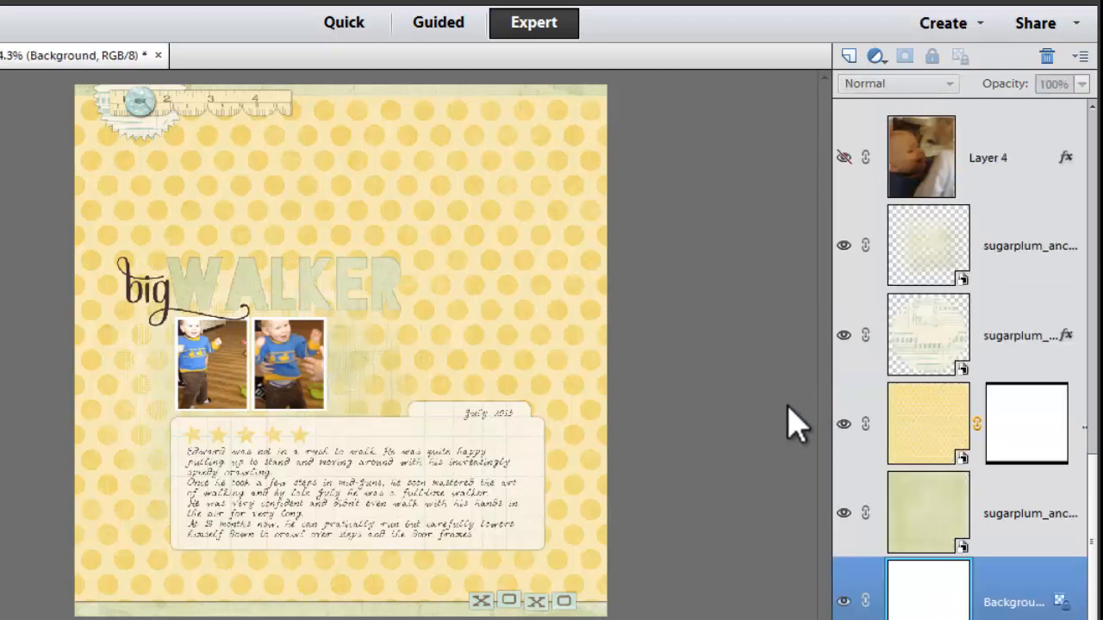
left_click(843, 157)
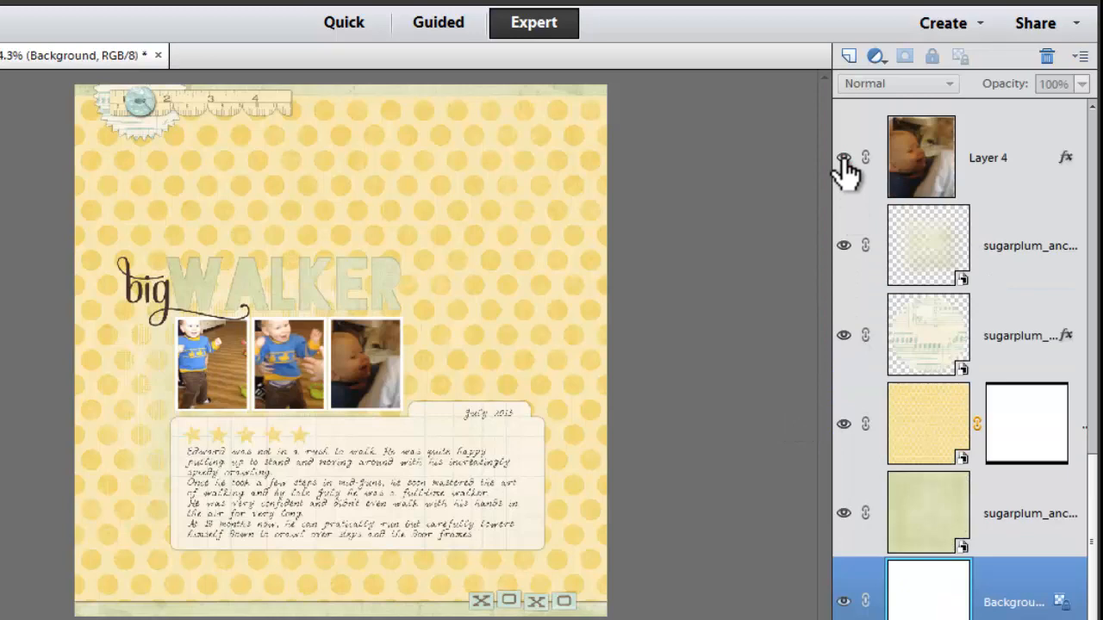
left_click(843, 158)
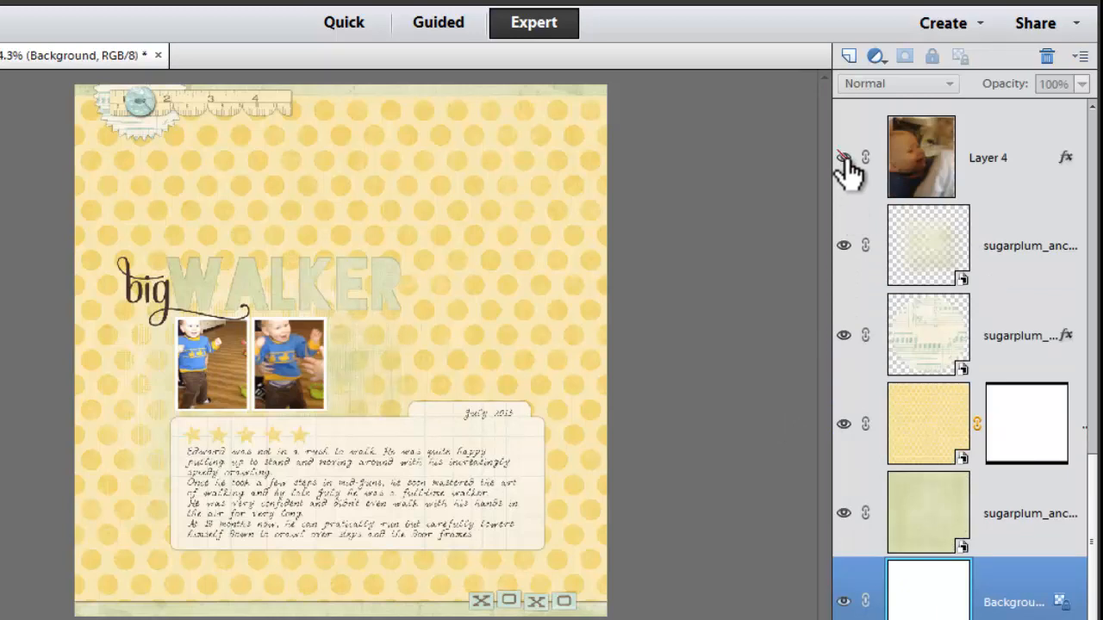
left_click(843, 158)
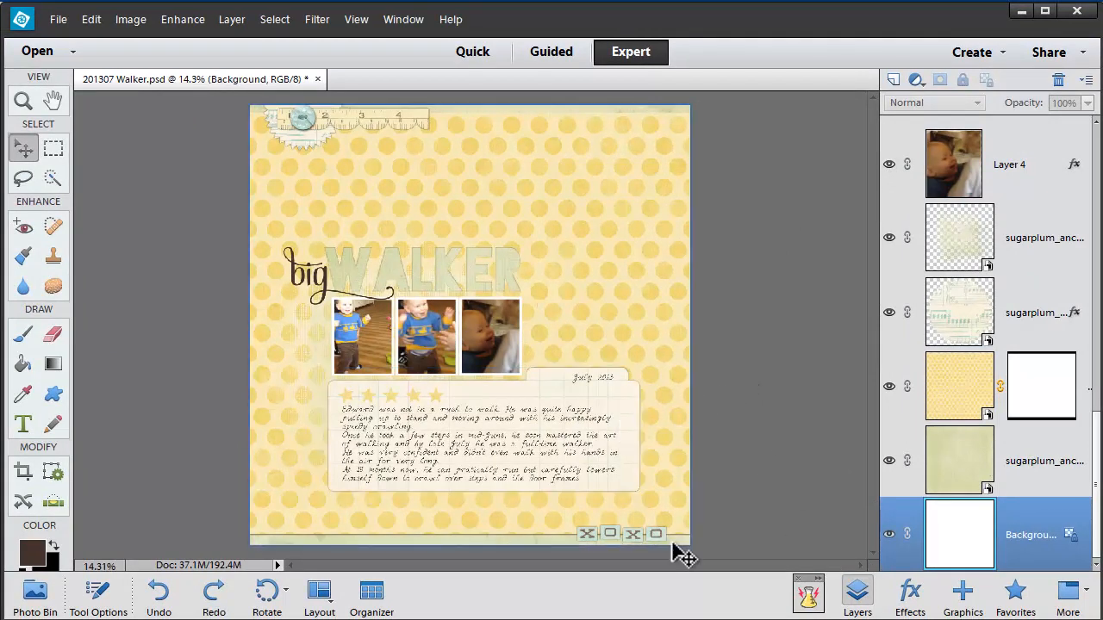
left_click(959, 459)
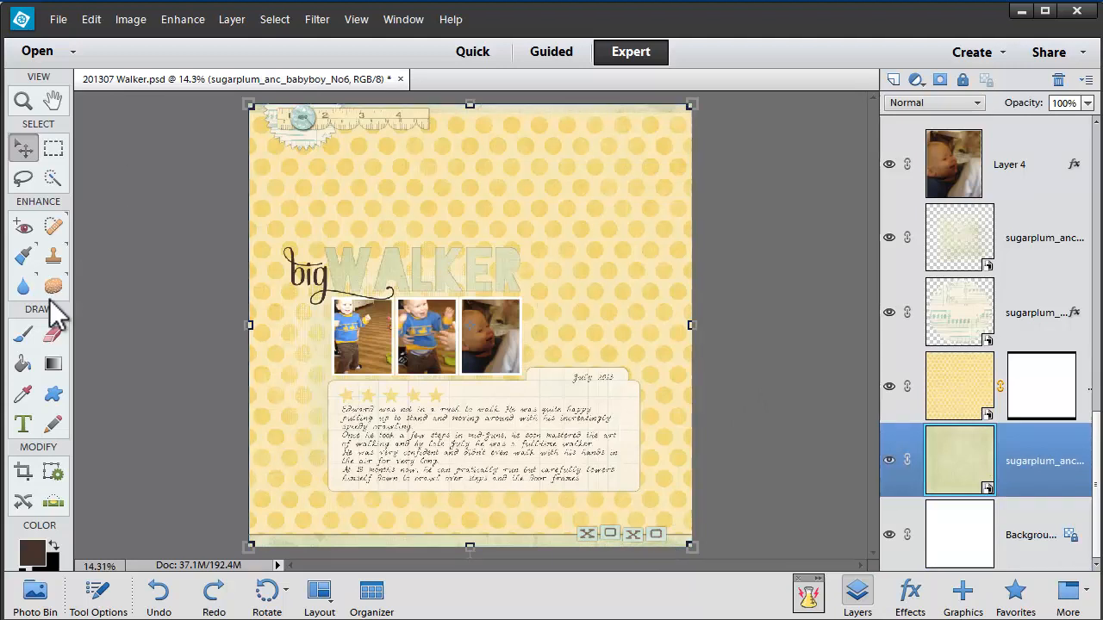
left_click(23, 423)
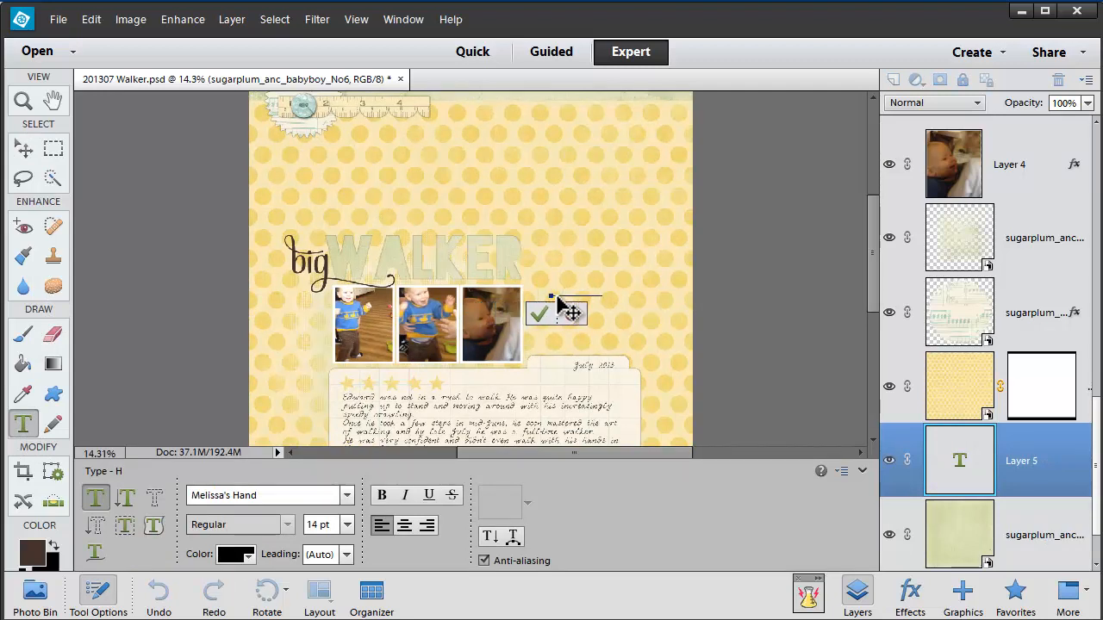
left_click(539, 312)
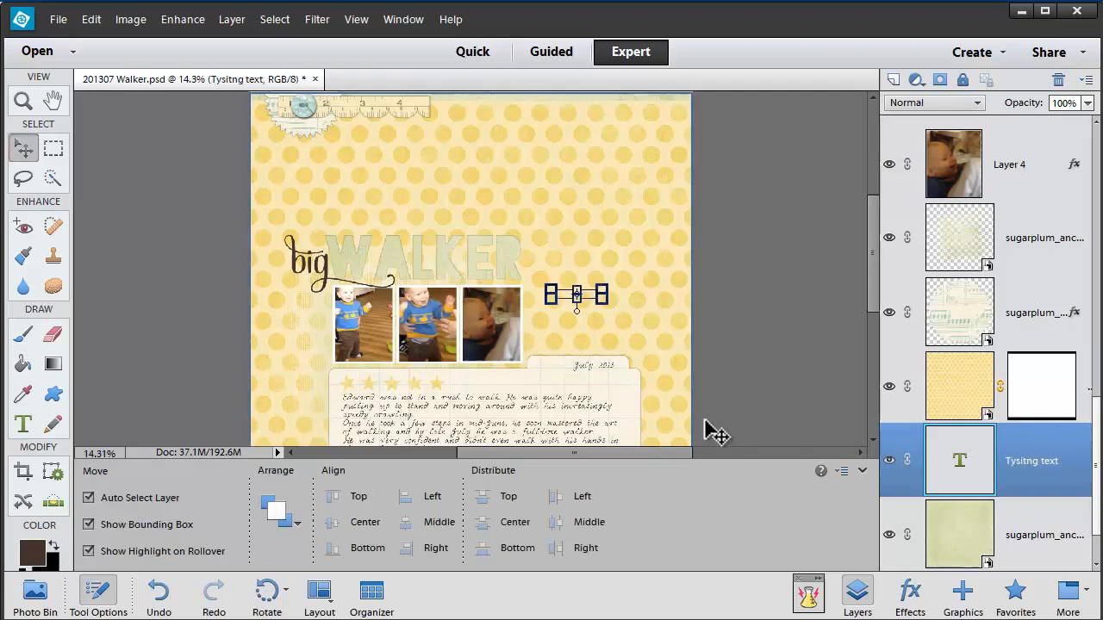
mouse_move(728, 424)
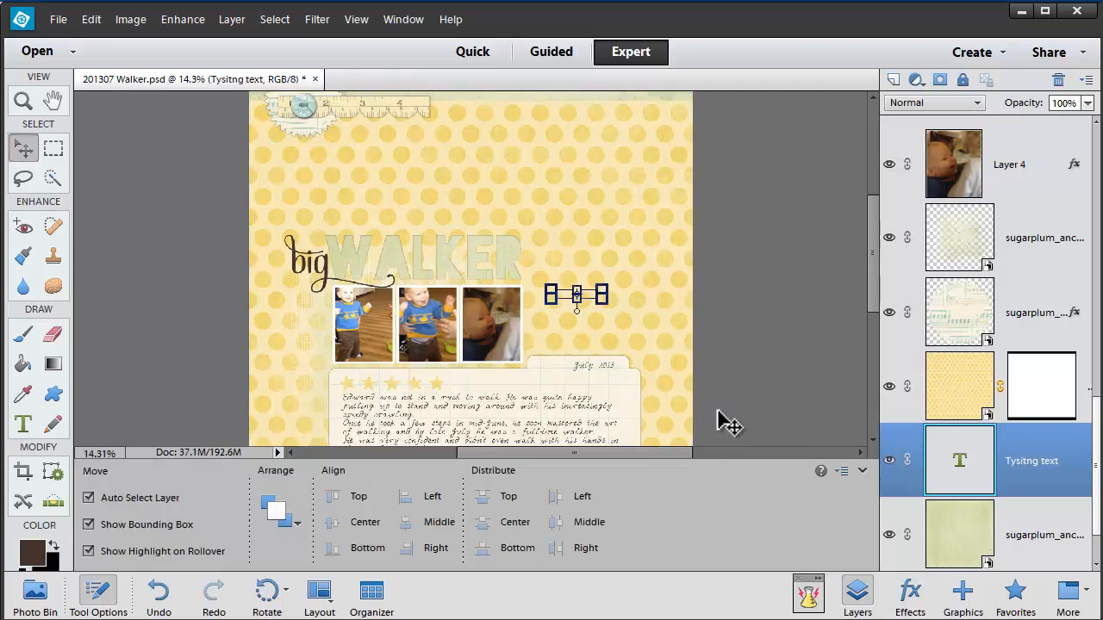
mouse_move(996, 336)
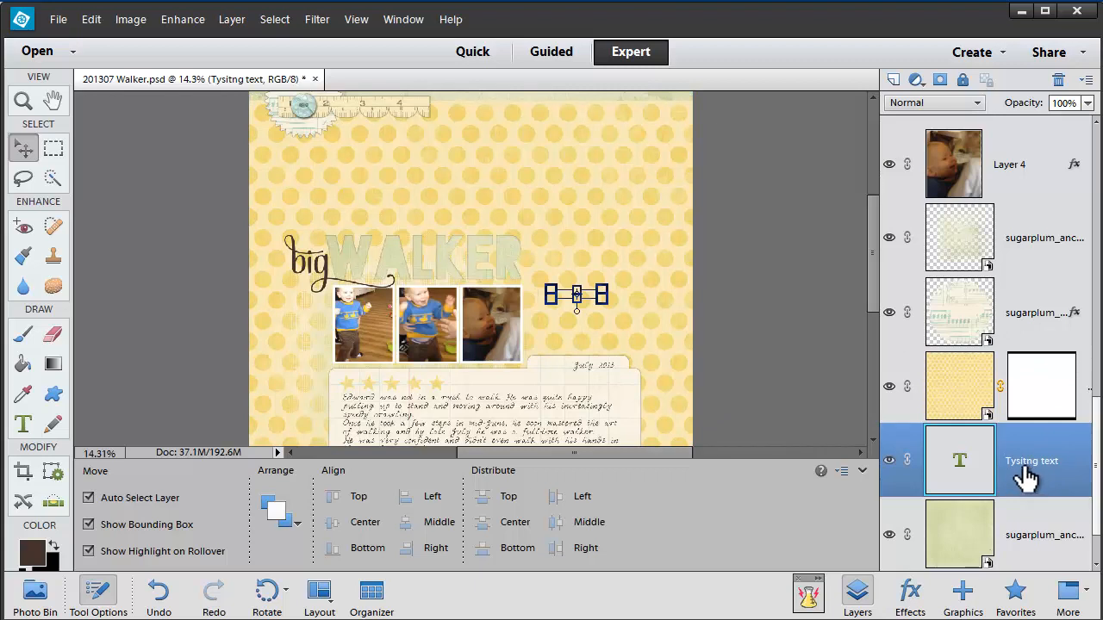
mouse_move(960, 472)
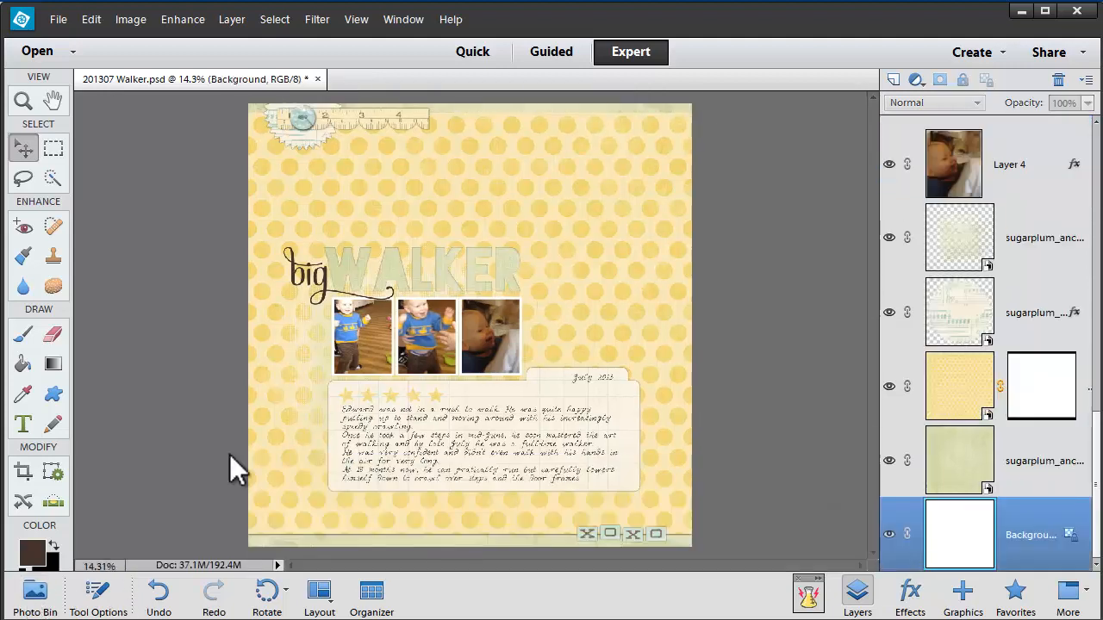
mouse_move(504, 13)
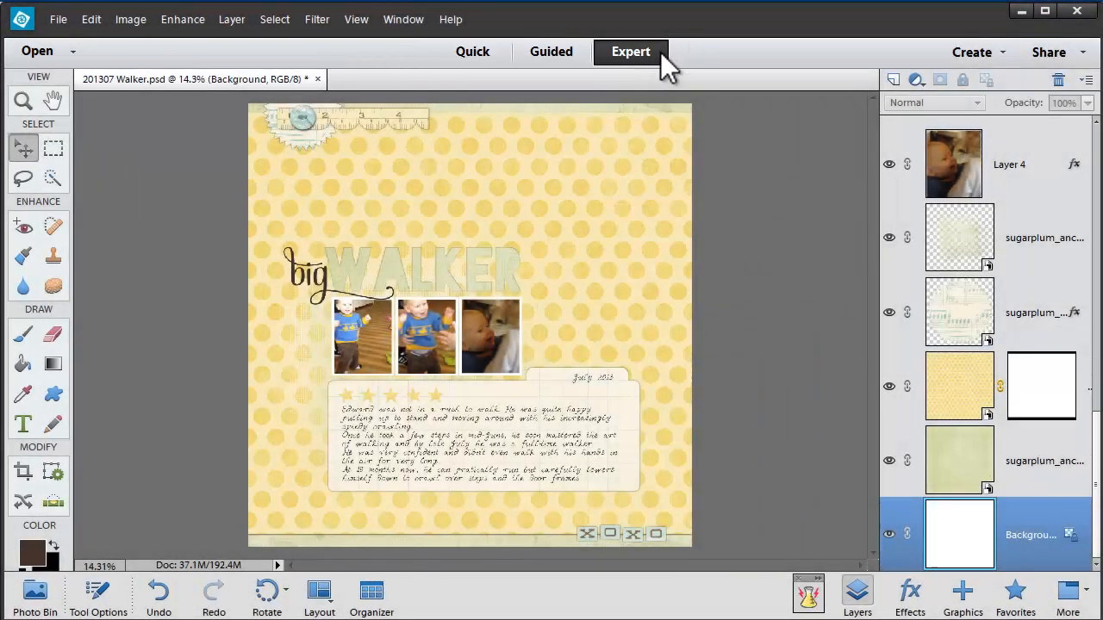
mouse_move(853, 577)
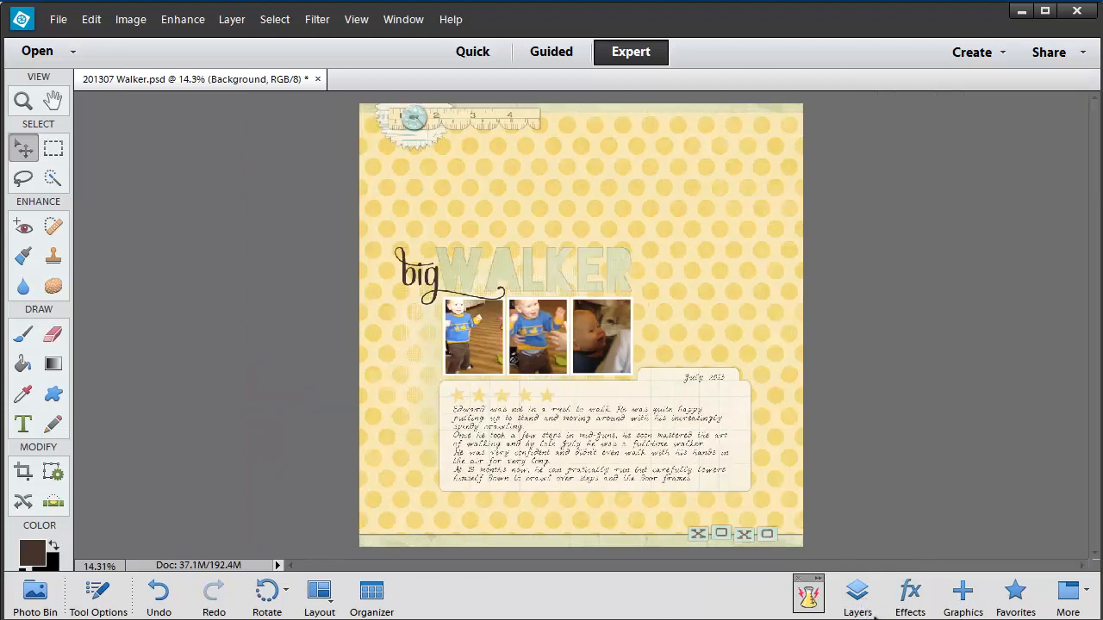
mouse_move(857, 594)
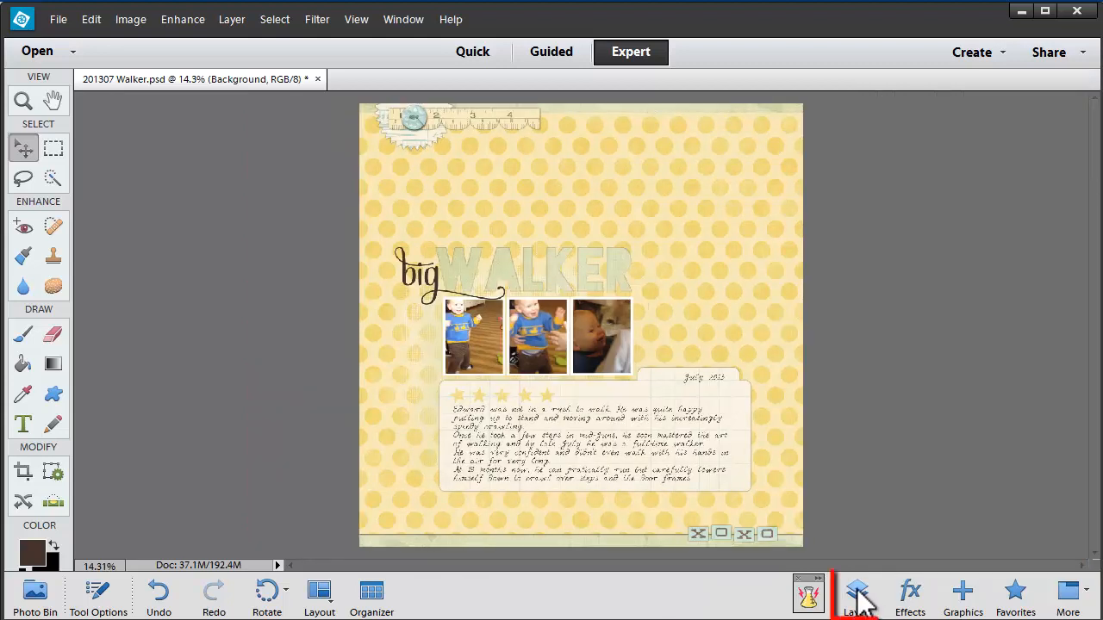
left_click(858, 594)
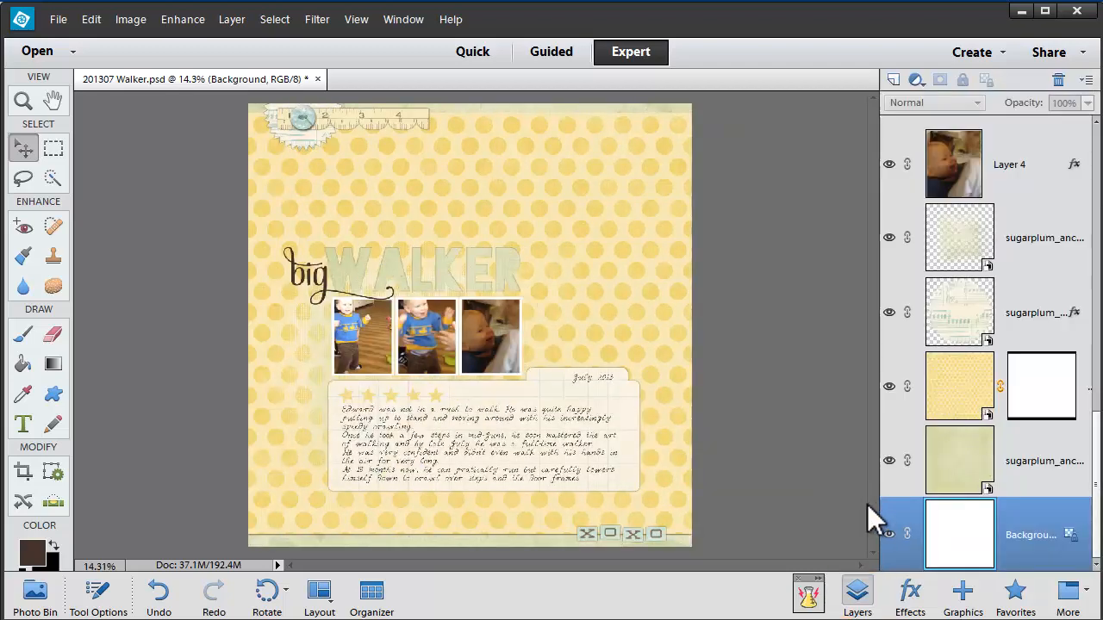
left_click(550, 51)
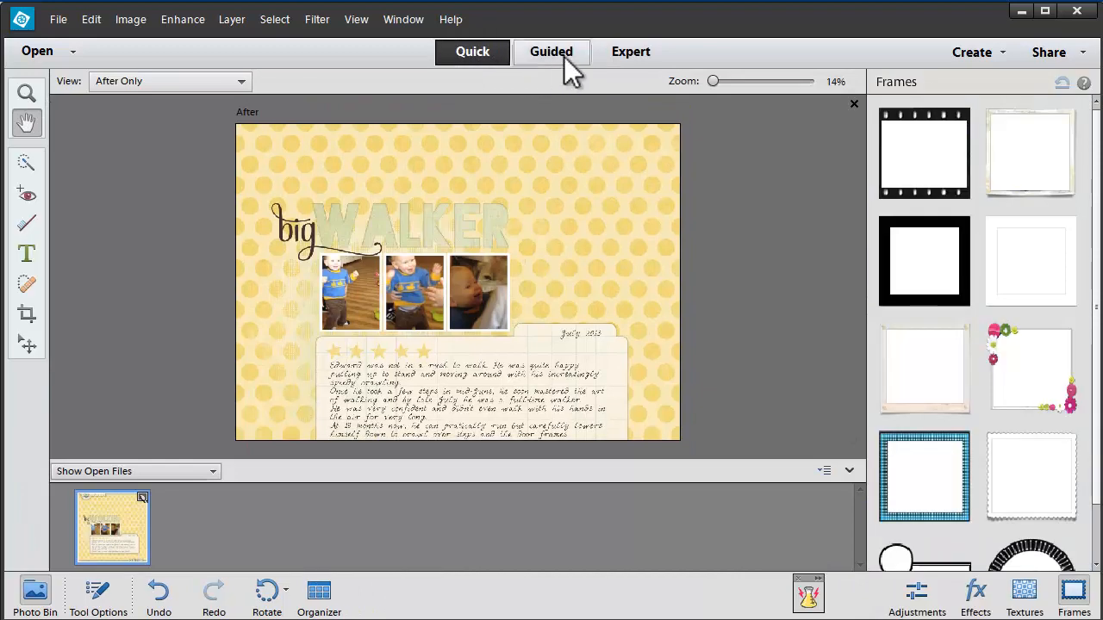
left_click(631, 51)
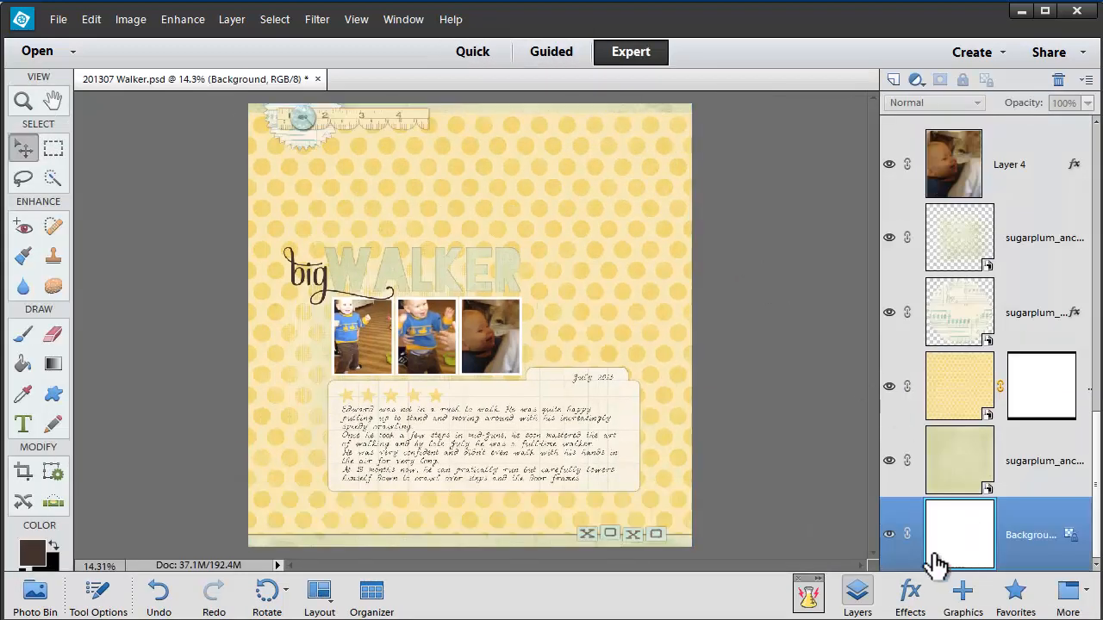
mouse_move(853, 573)
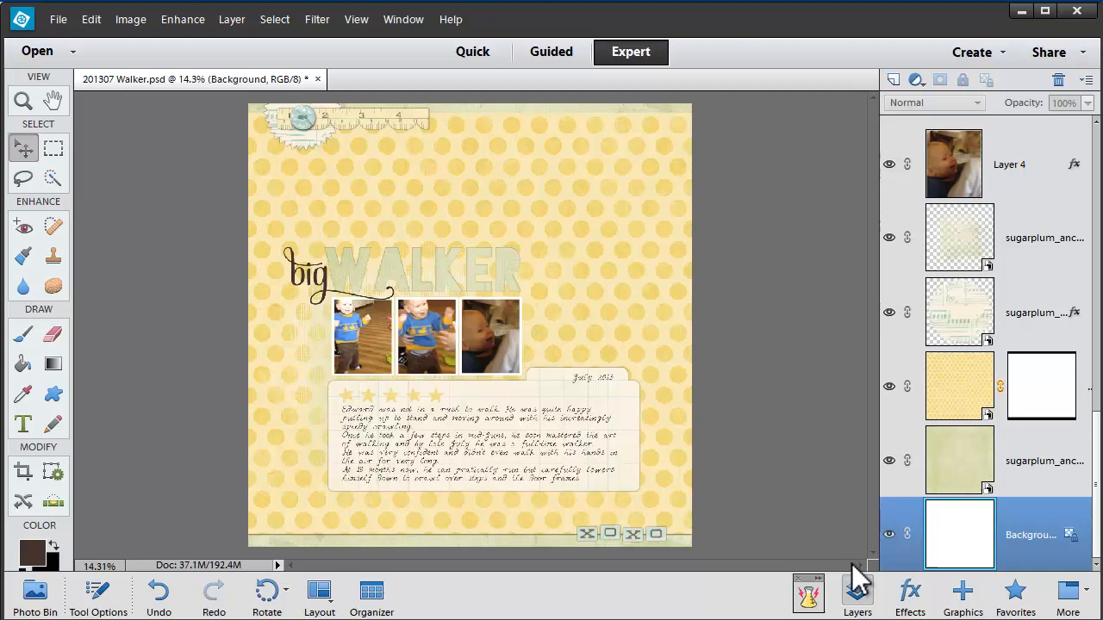
mouse_move(402, 21)
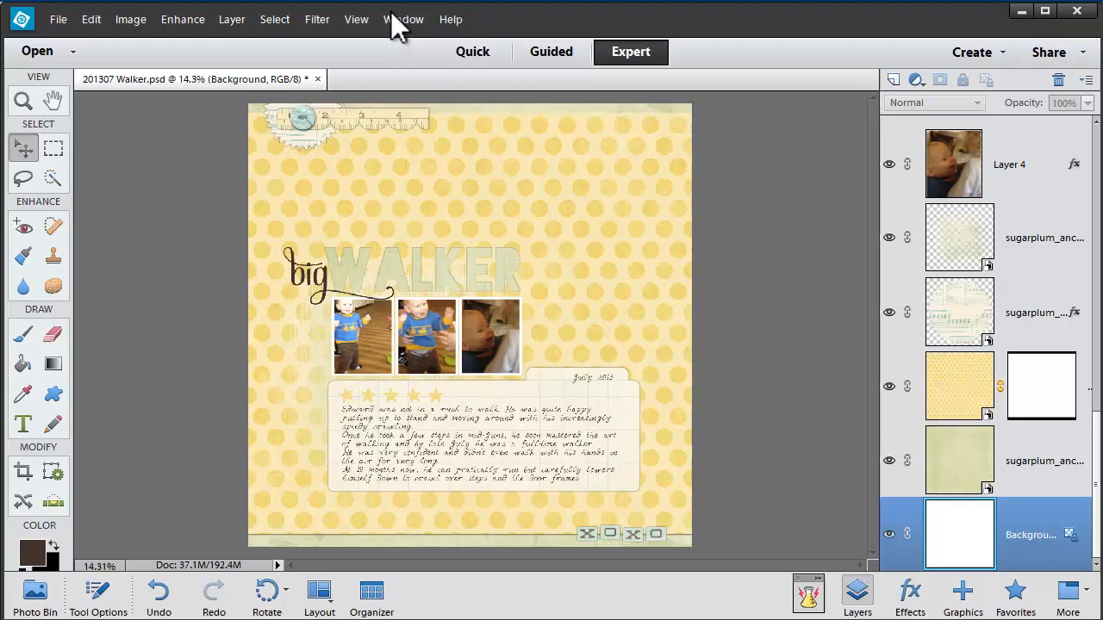
left_click(403, 19)
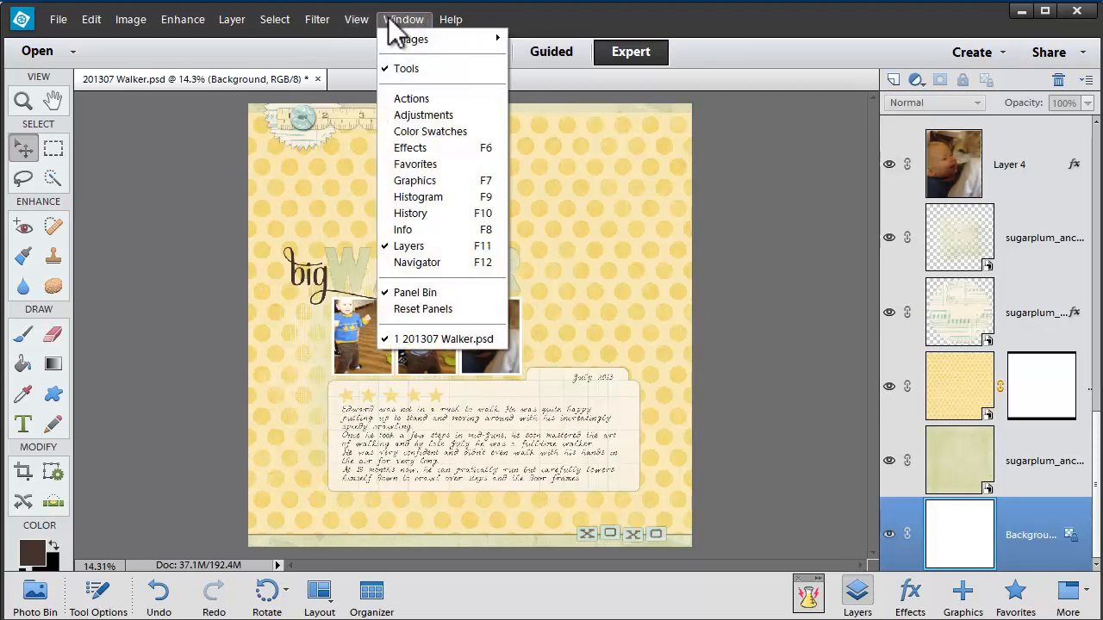
mouse_move(409, 246)
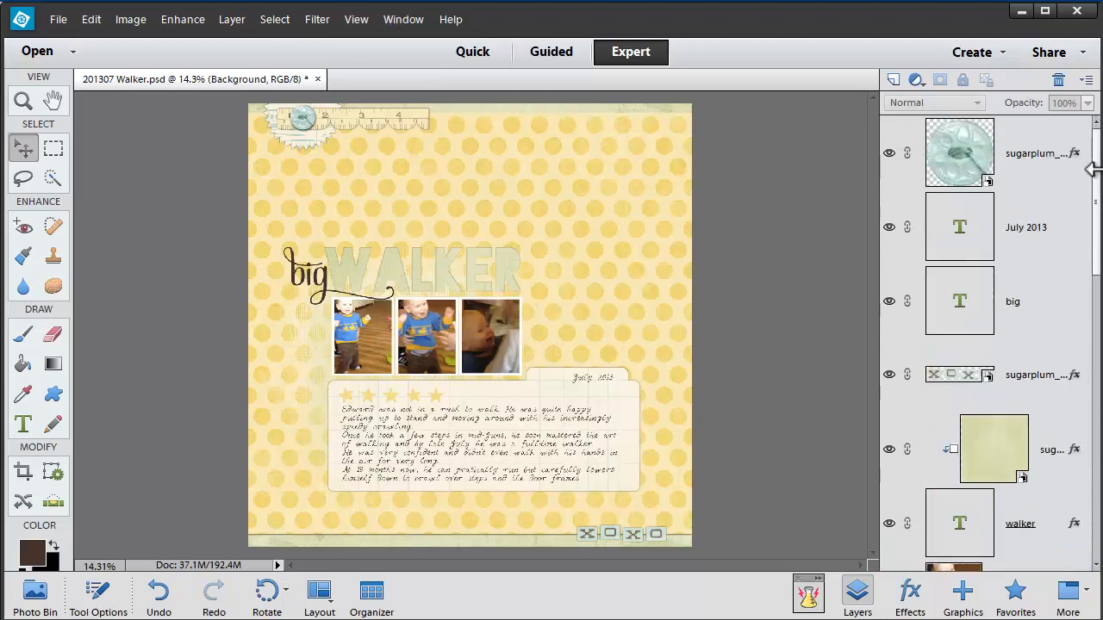
left_click(959, 153)
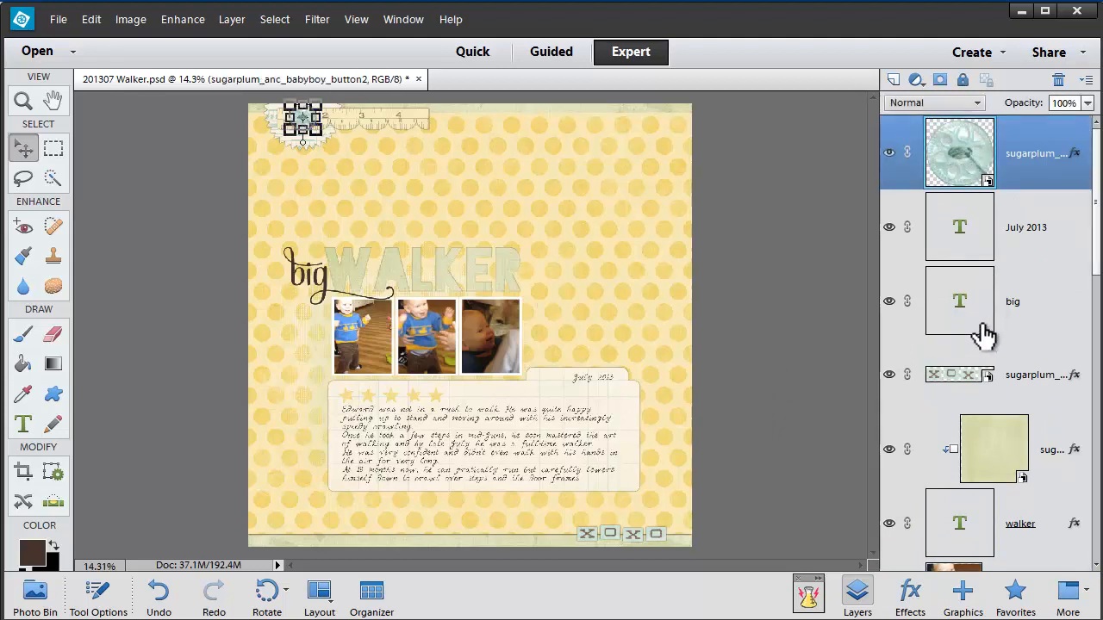
mouse_move(1017, 267)
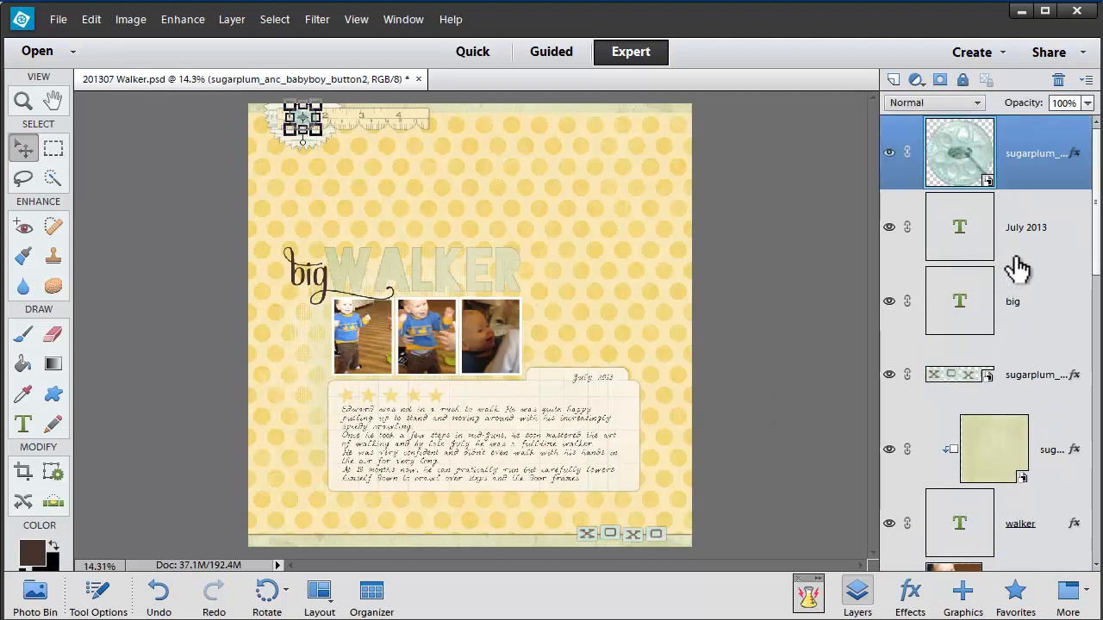
mouse_move(998, 260)
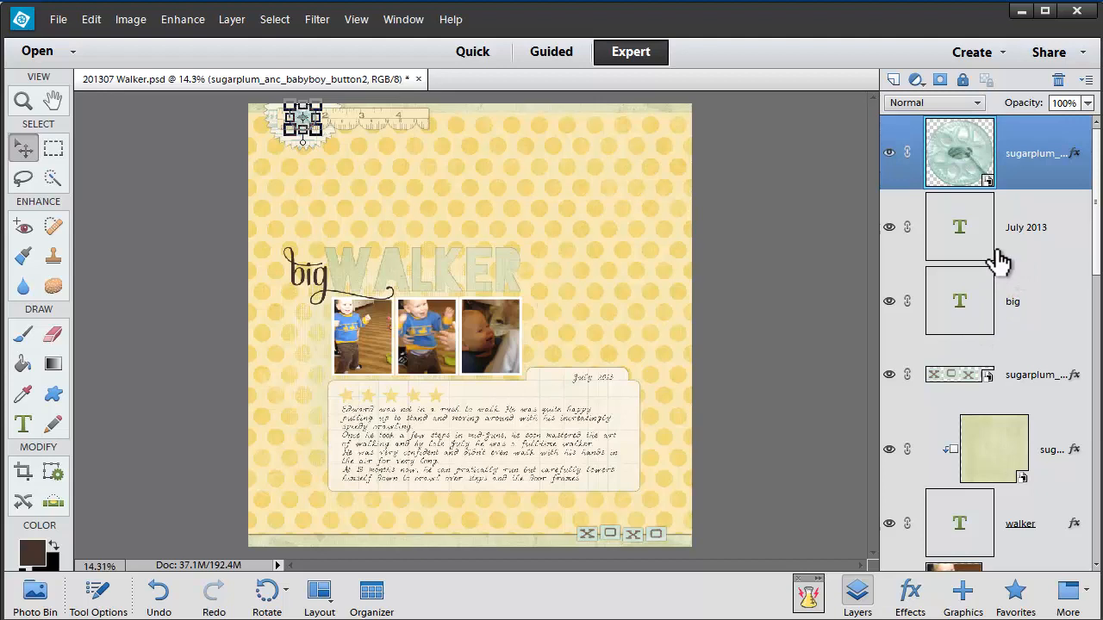
mouse_move(871, 35)
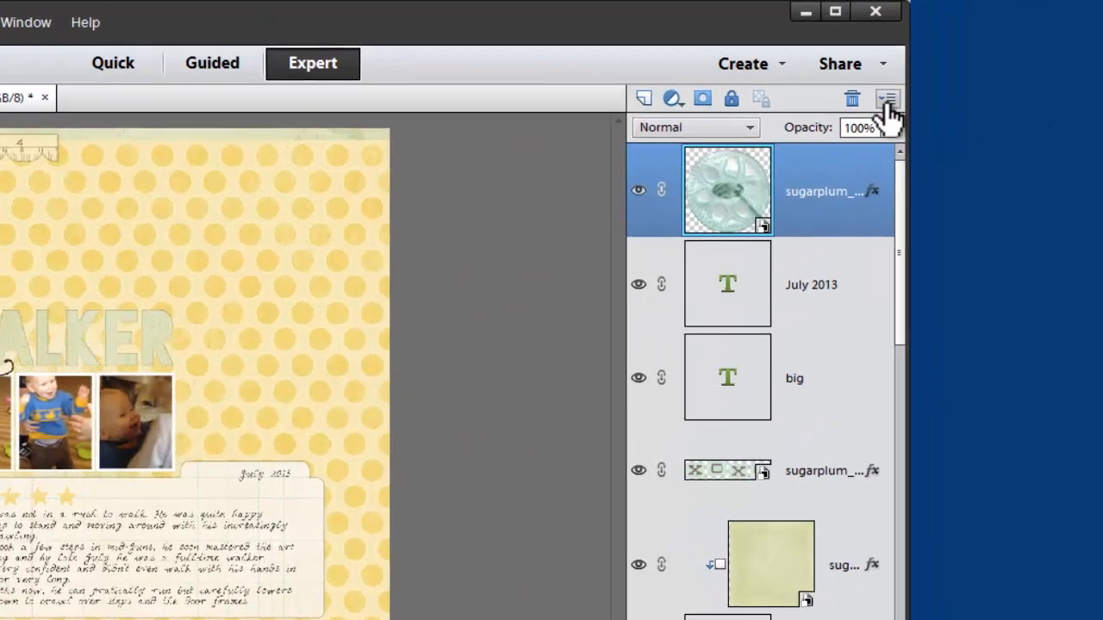
Try no thumbnails and medium thumbnail size in Layers Panel Options, apply, then reopen them
left_click(886, 98)
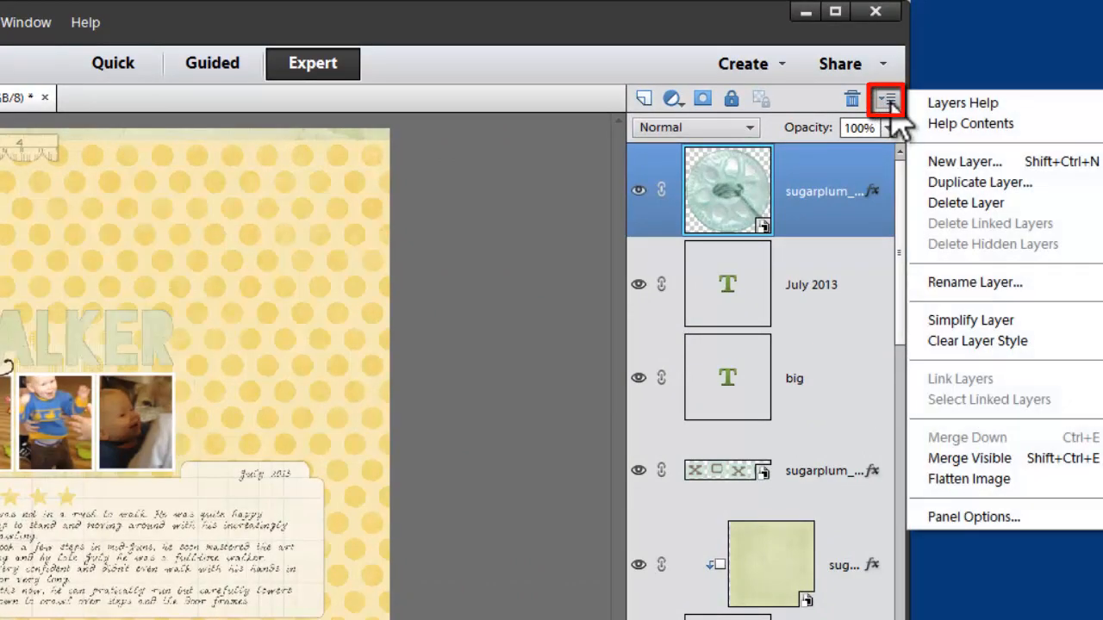
left_click(972, 516)
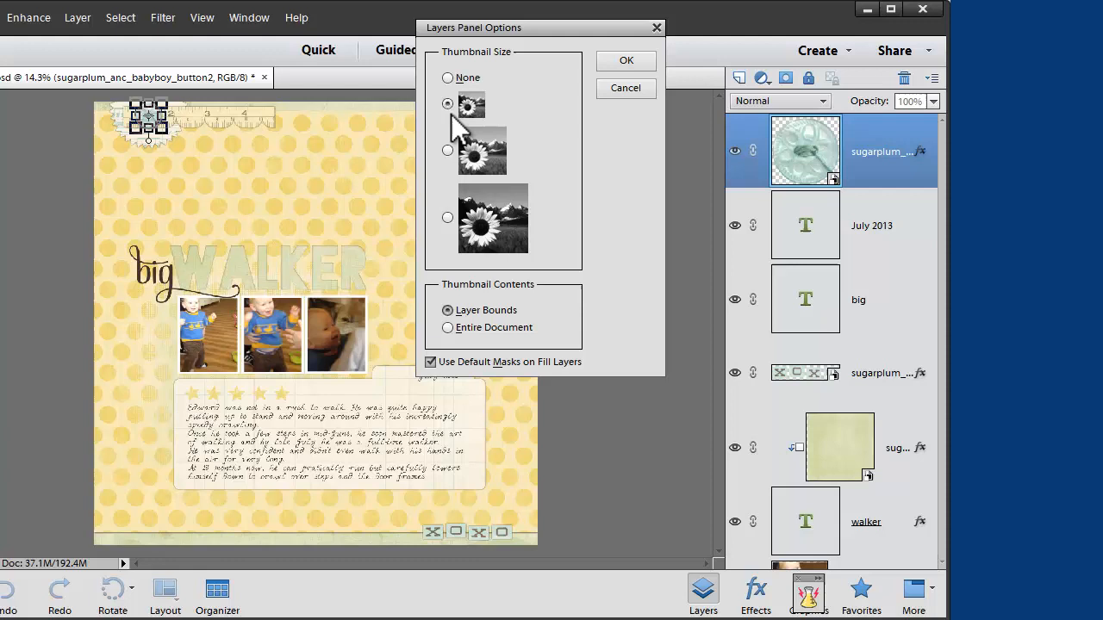
left_click(447, 77)
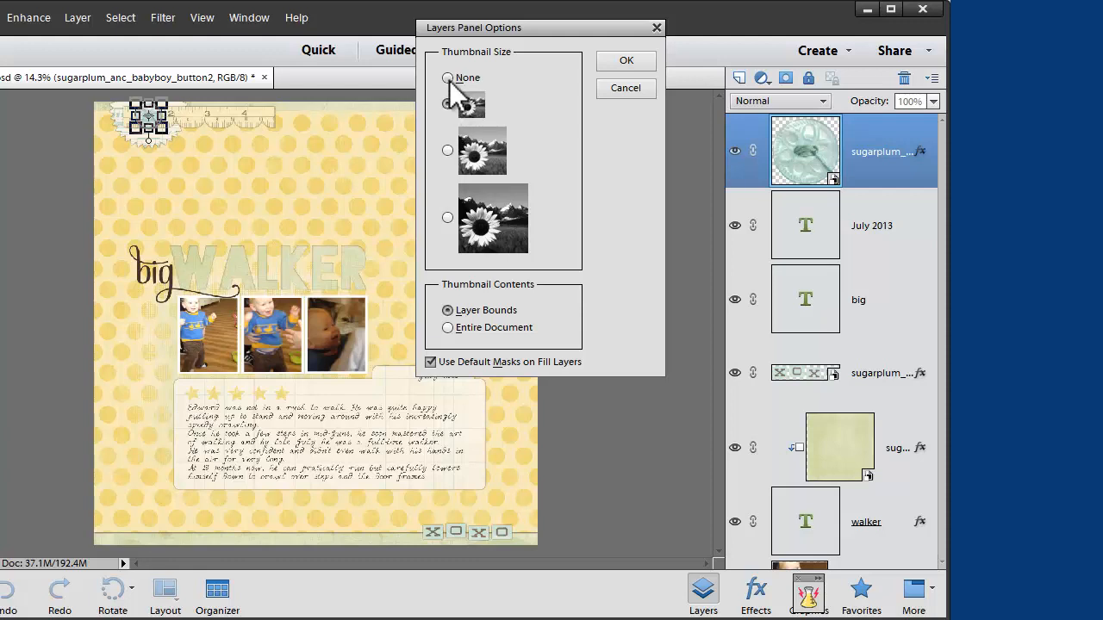
left_click(448, 78)
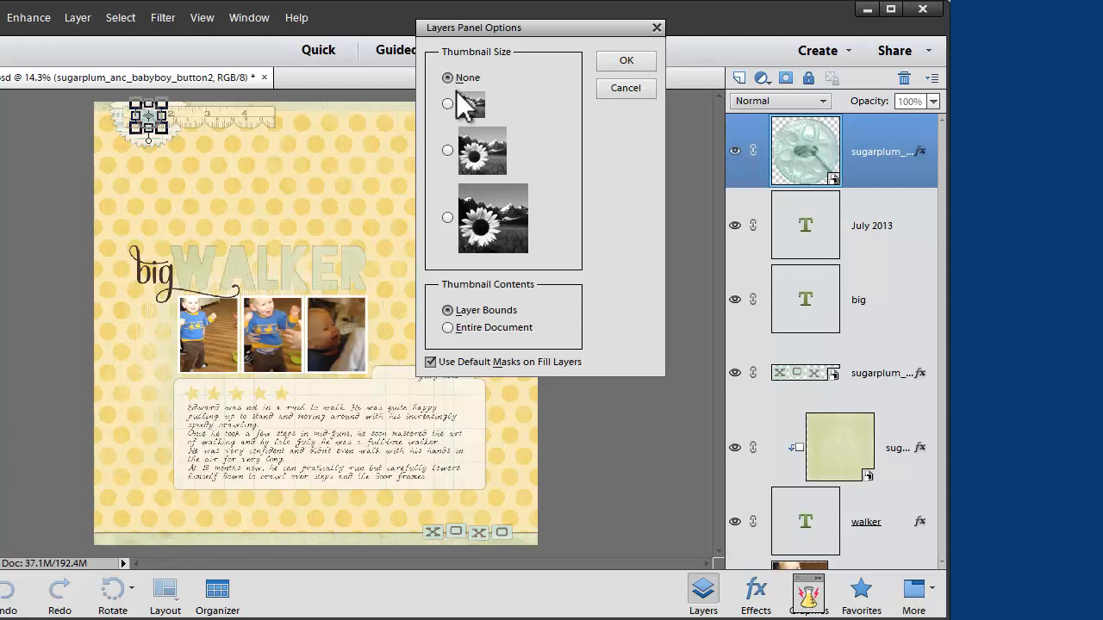
left_click(447, 150)
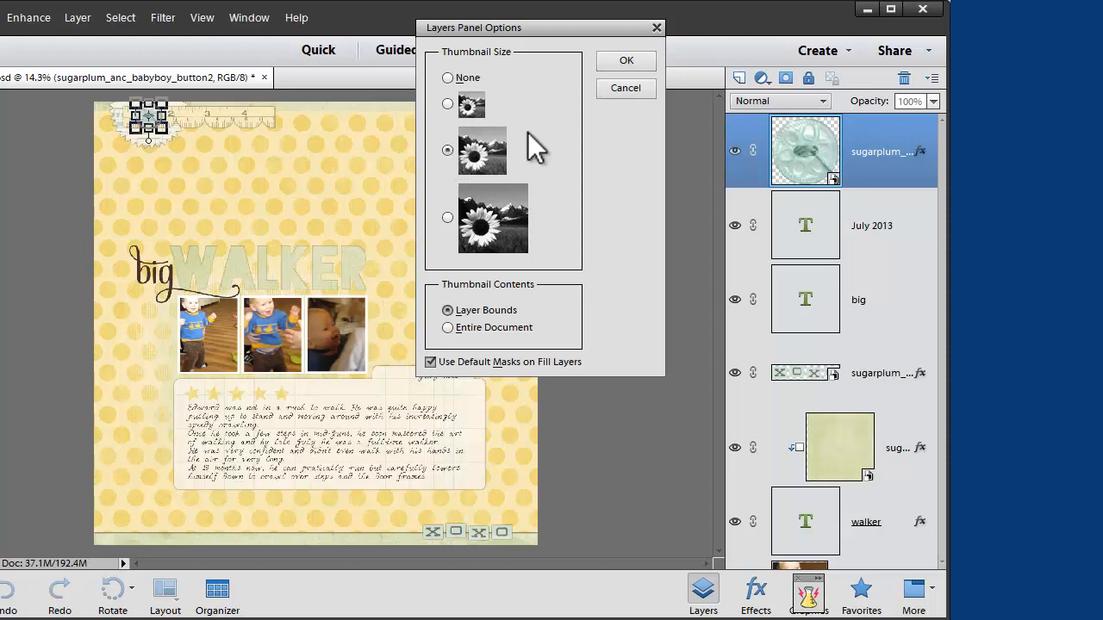
left_click(625, 60)
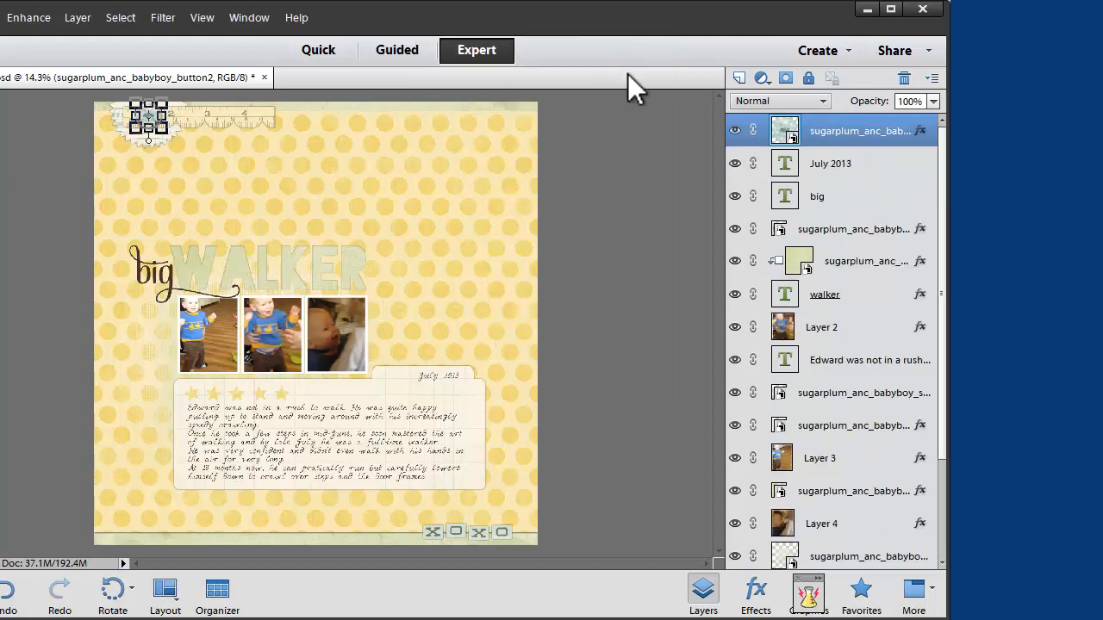
mouse_move(922, 142)
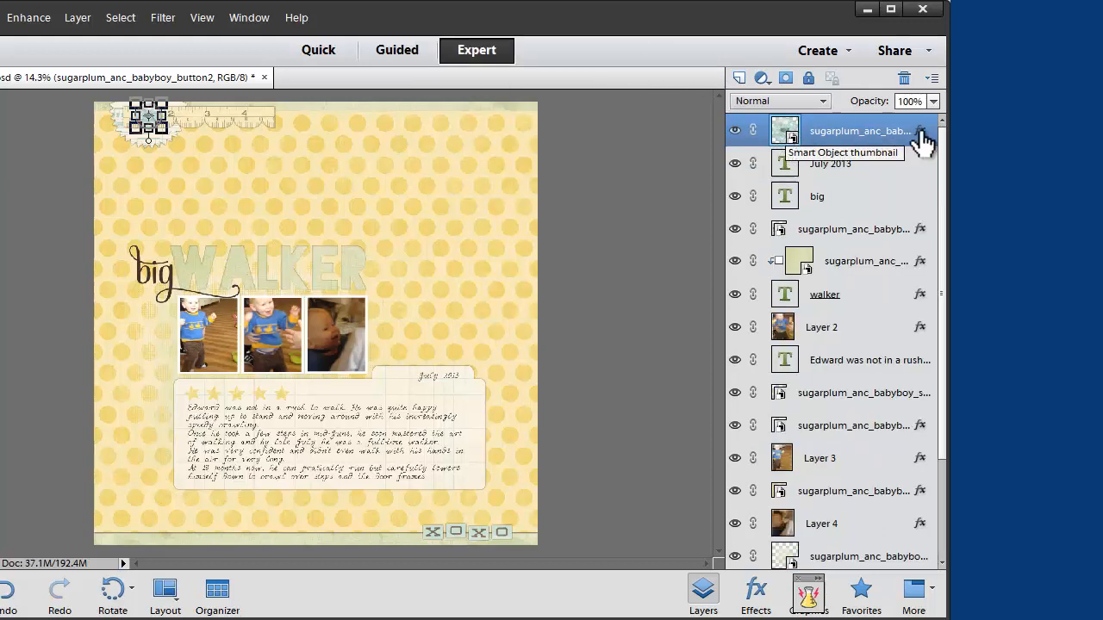
mouse_move(934, 86)
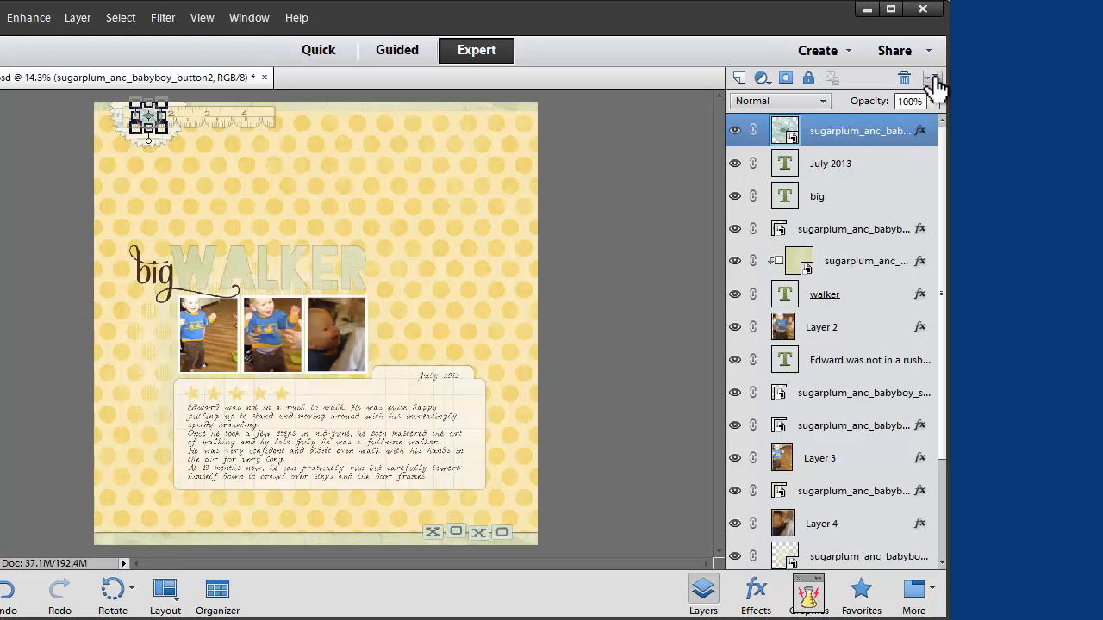
left_click(933, 89)
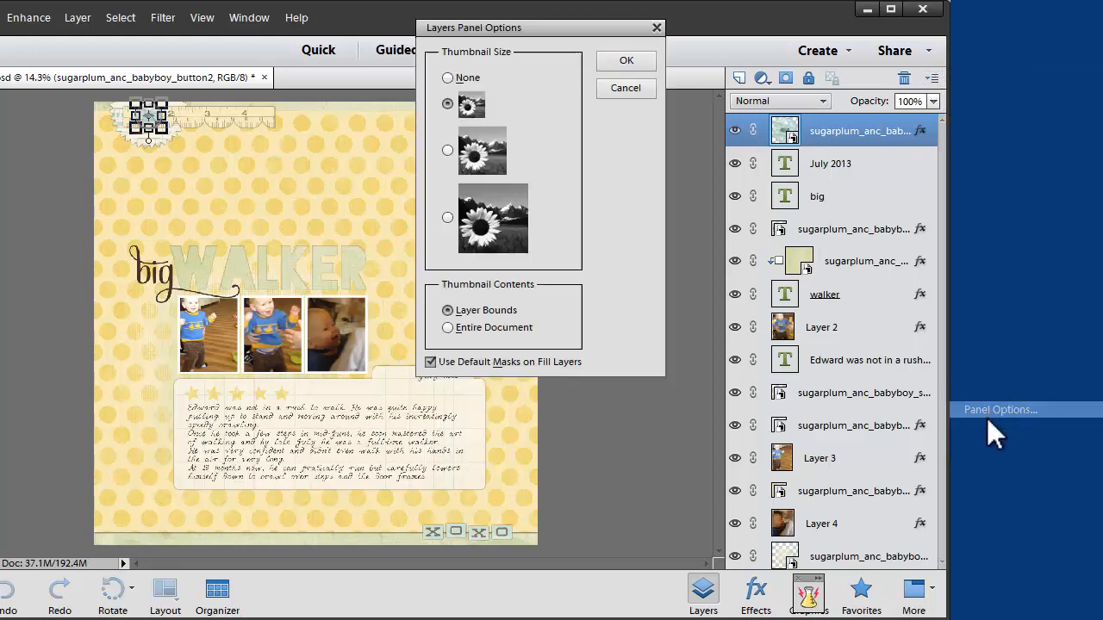
Apply the largest whole-document layer thumbnails, then select the Layer 3 photo
left_click(447, 217)
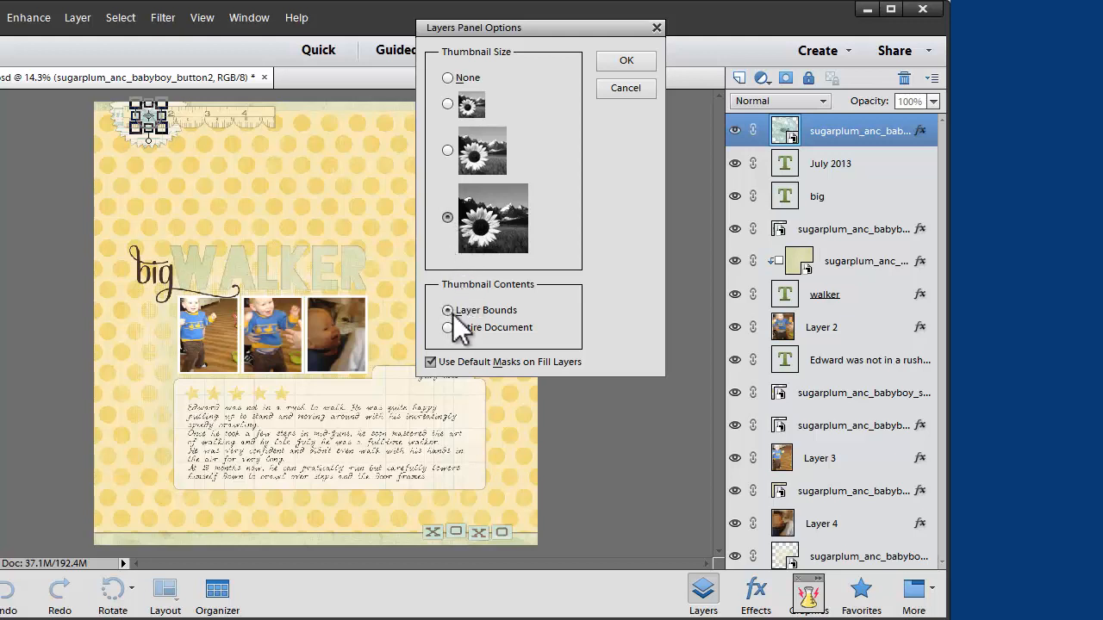
mouse_move(625, 88)
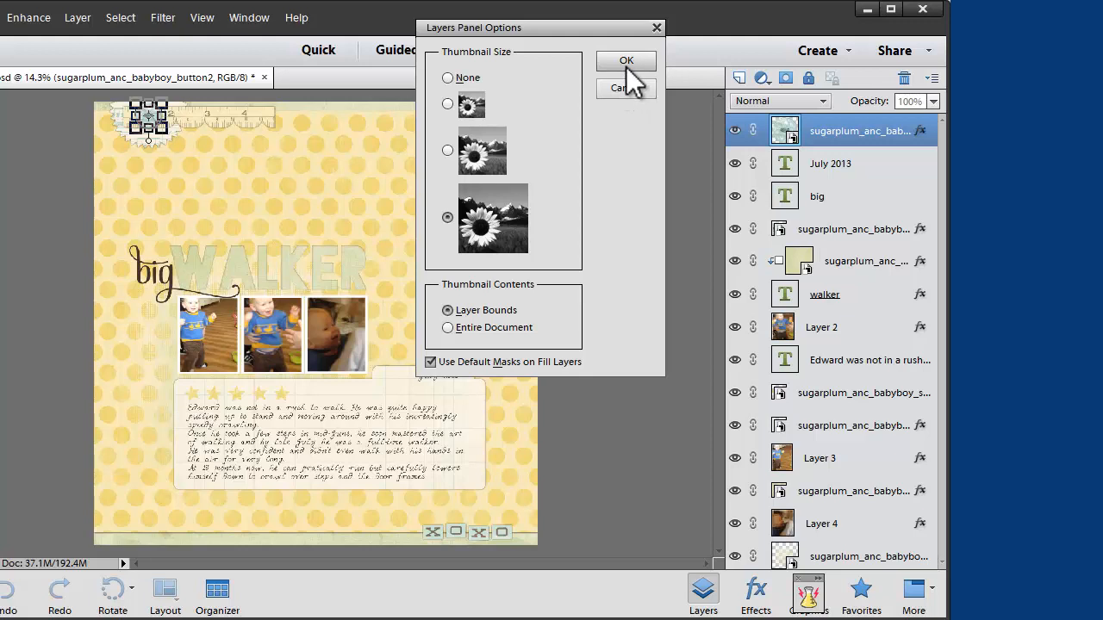
mouse_move(627, 90)
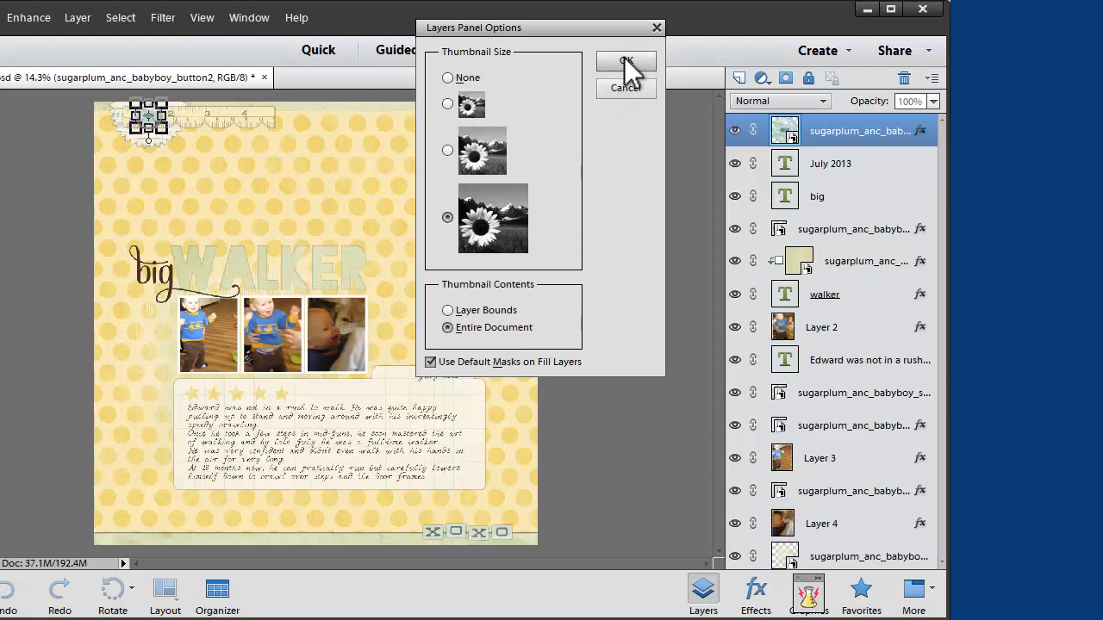
left_click(625, 62)
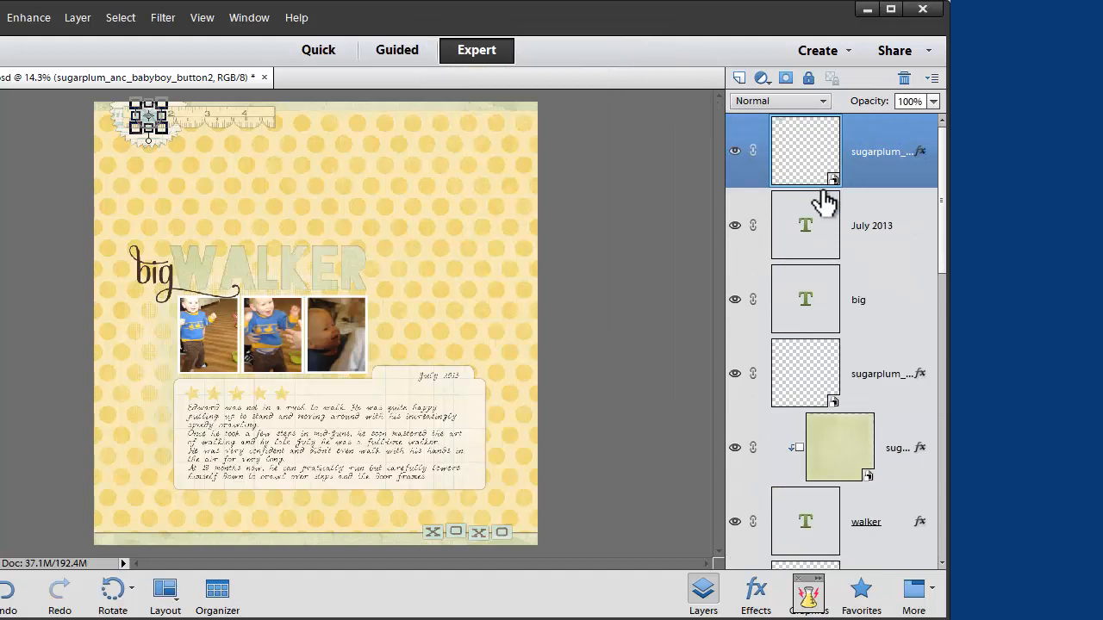
scroll("down", 3)
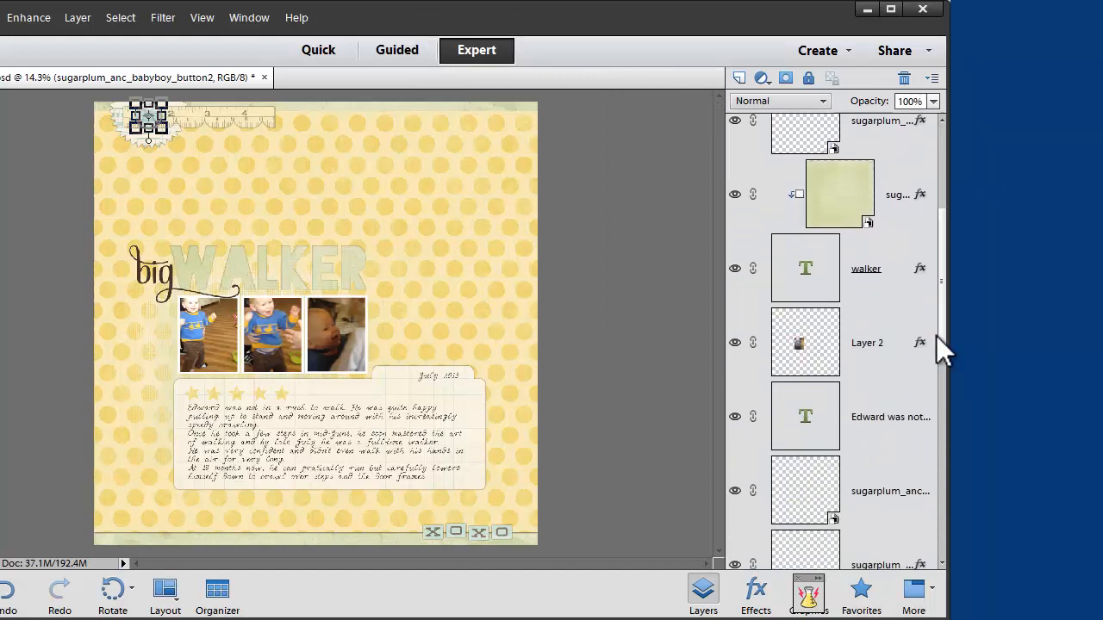
scroll("down", 3)
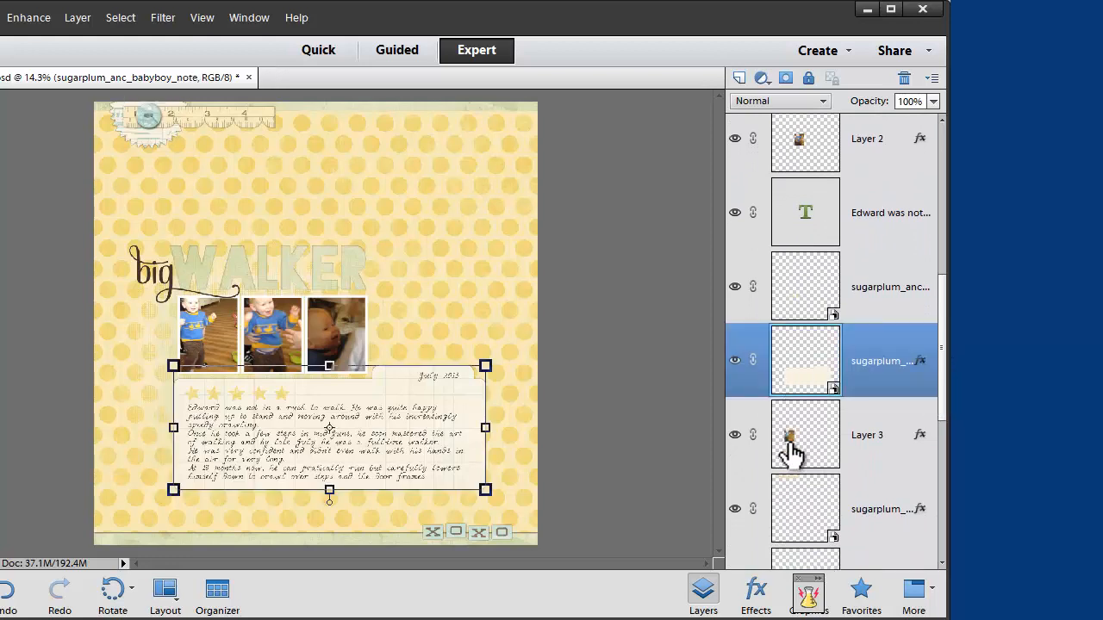
left_click(804, 434)
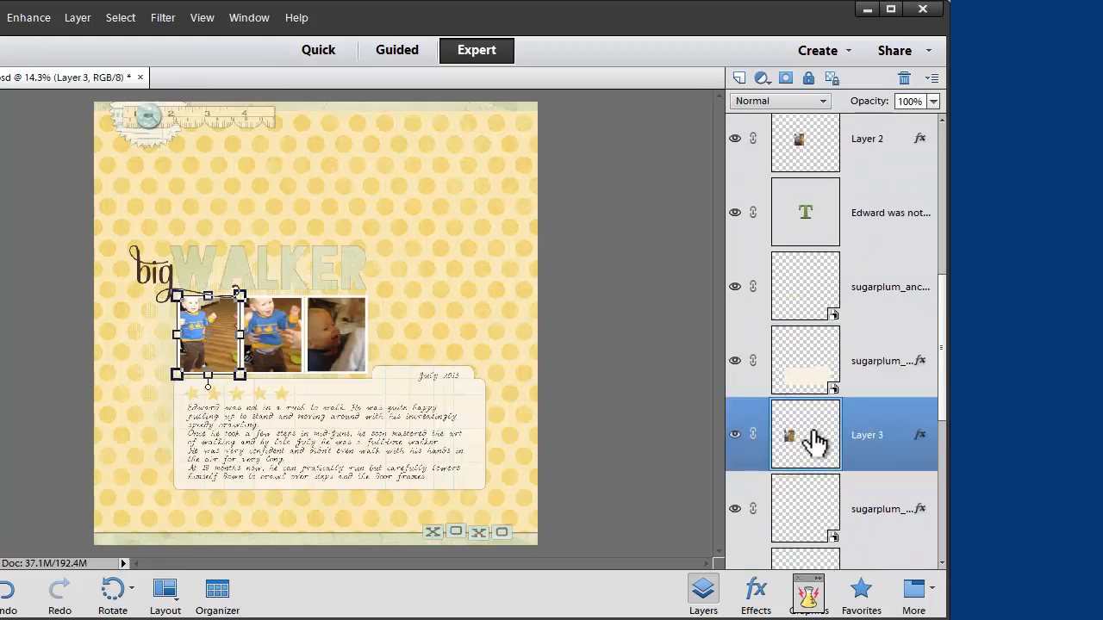
left_click(931, 78)
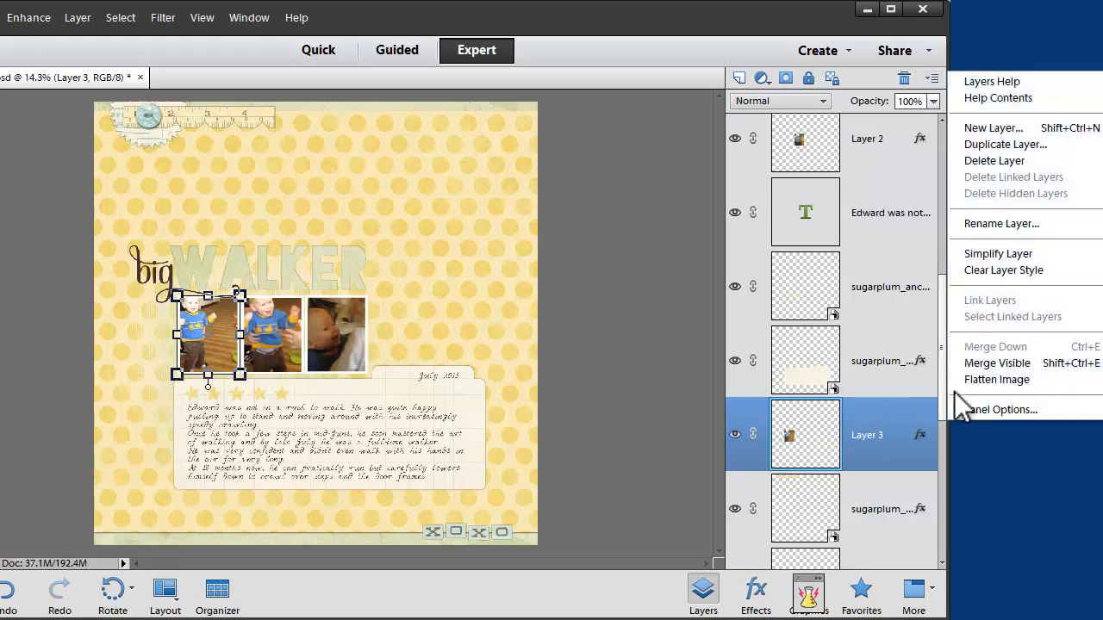
Set Thumbnail Contents to Layer Bounds in Layers Panel Options and apply it
left_click(1001, 409)
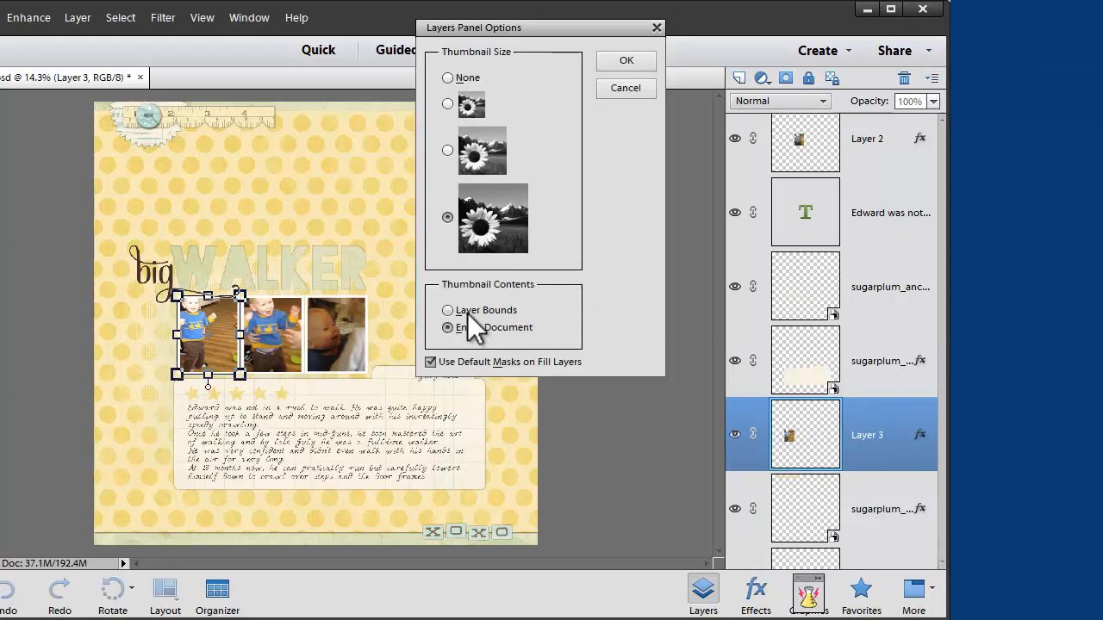
left_click(447, 310)
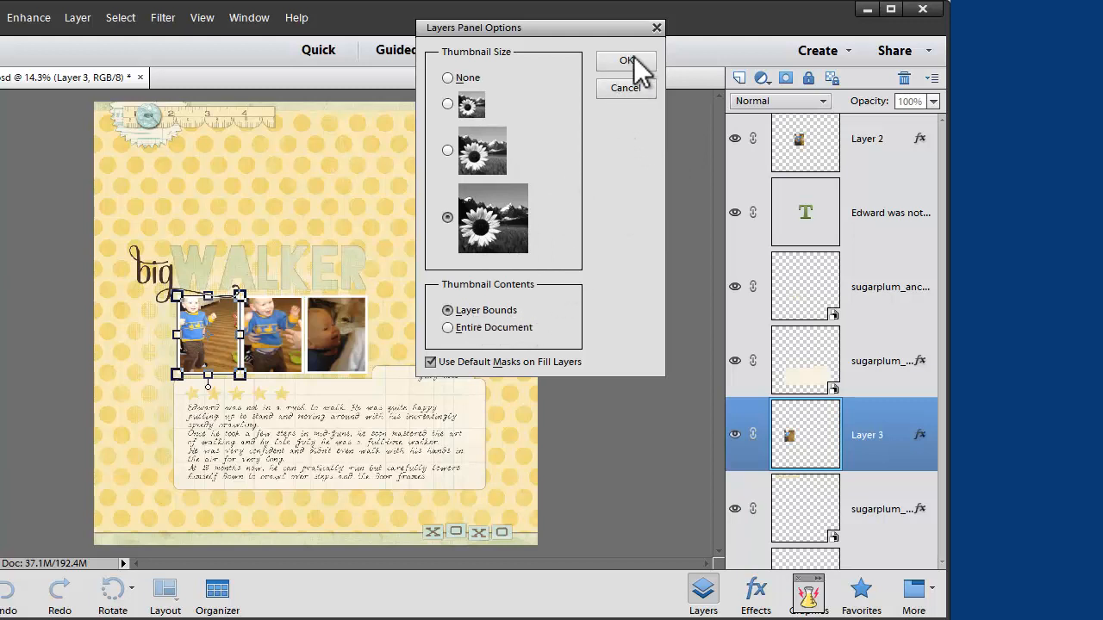
left_click(627, 60)
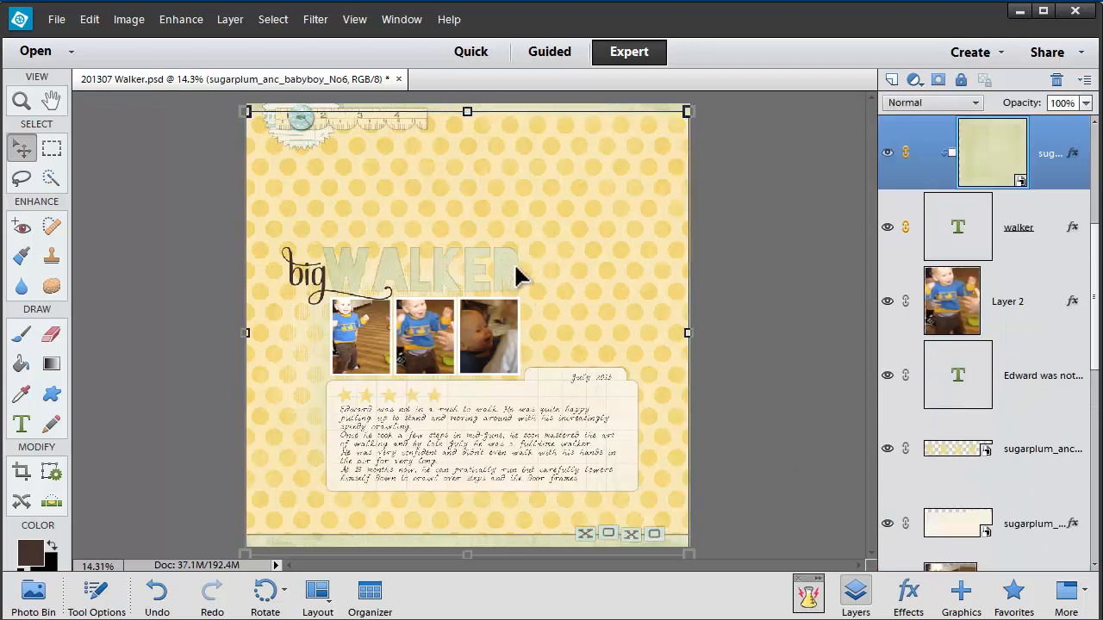
left_click(887, 153)
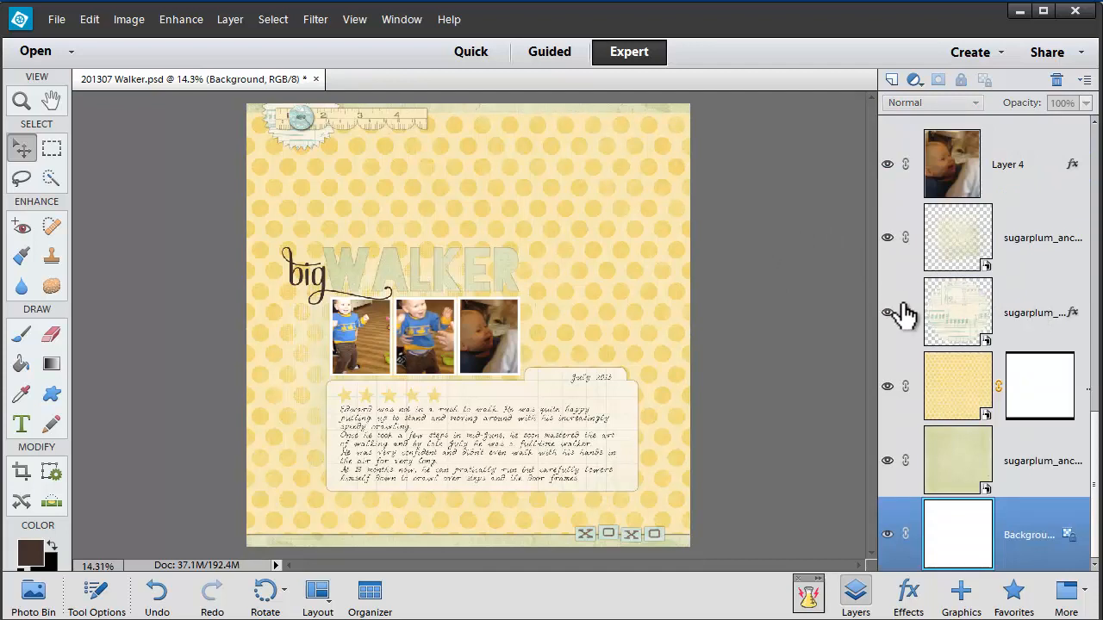
mouse_move(797, 276)
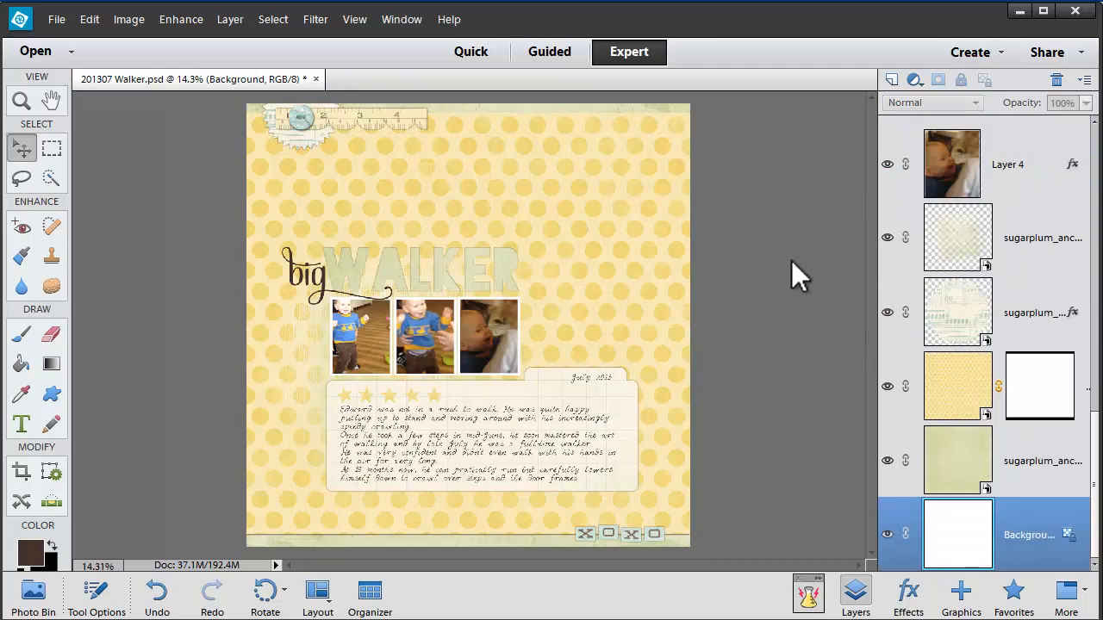
mouse_move(806, 265)
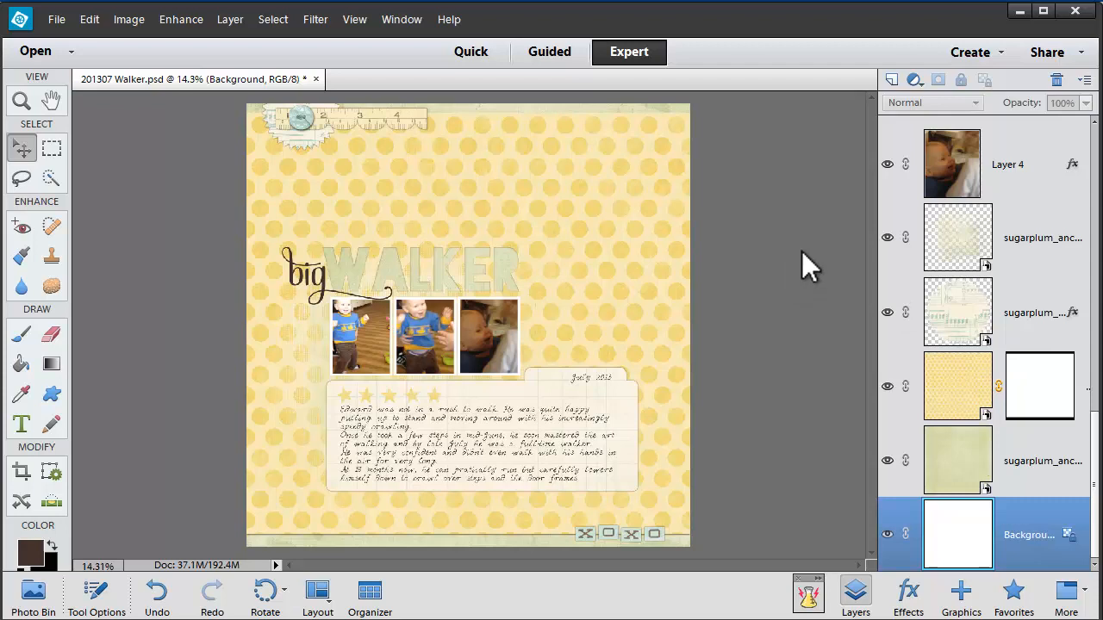